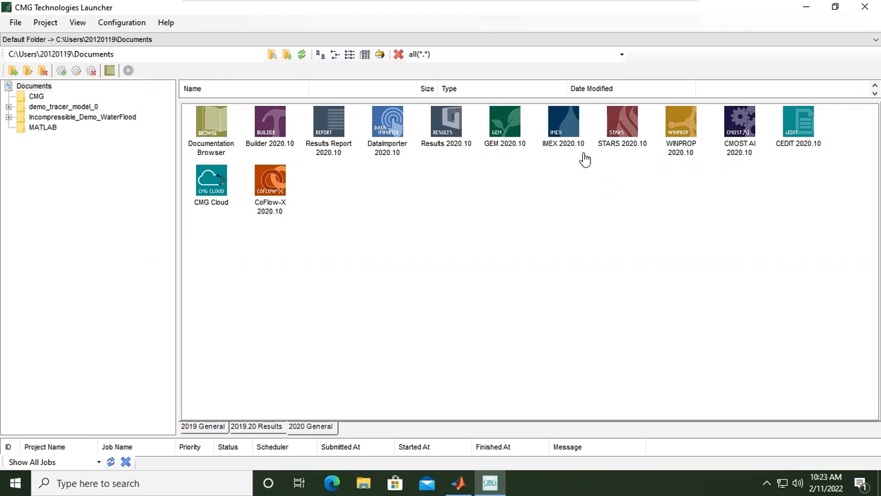
mouse_move(587, 163)
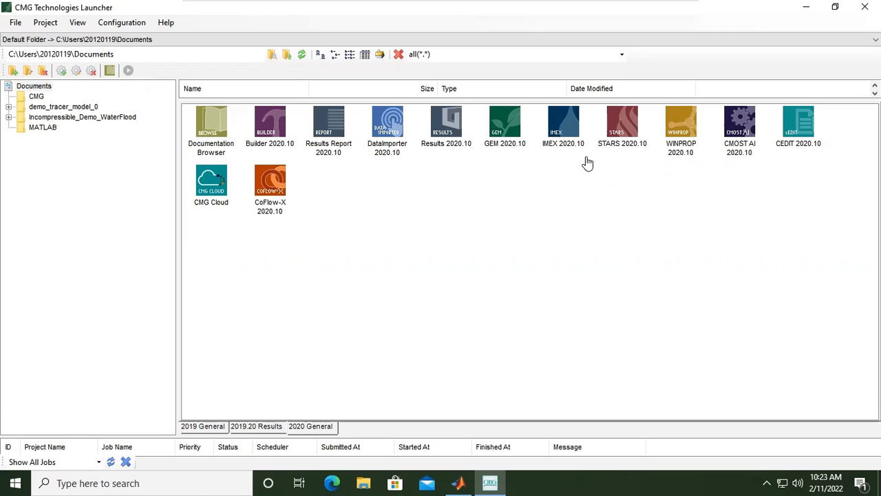
mouse_move(48, 10)
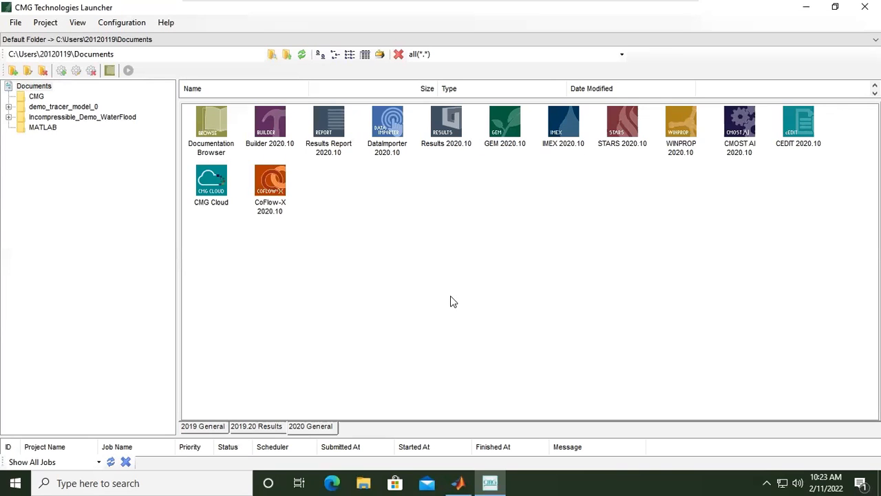
mouse_move(267, 134)
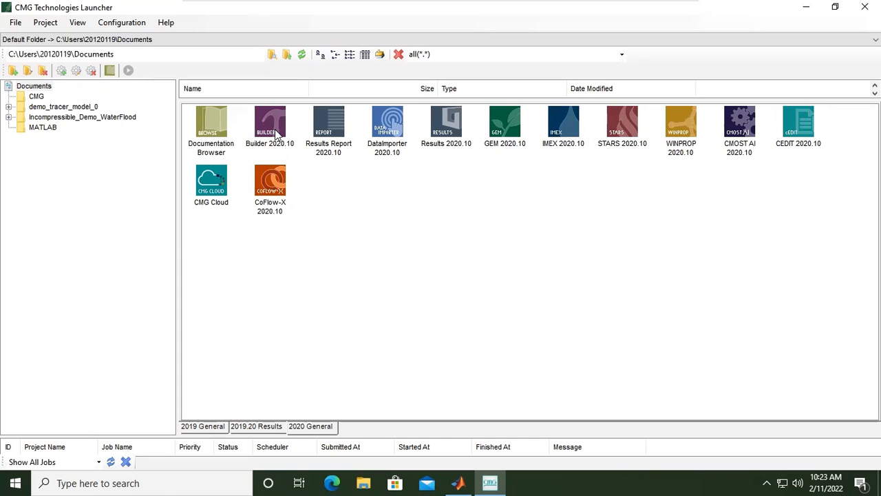
mouse_move(288, 135)
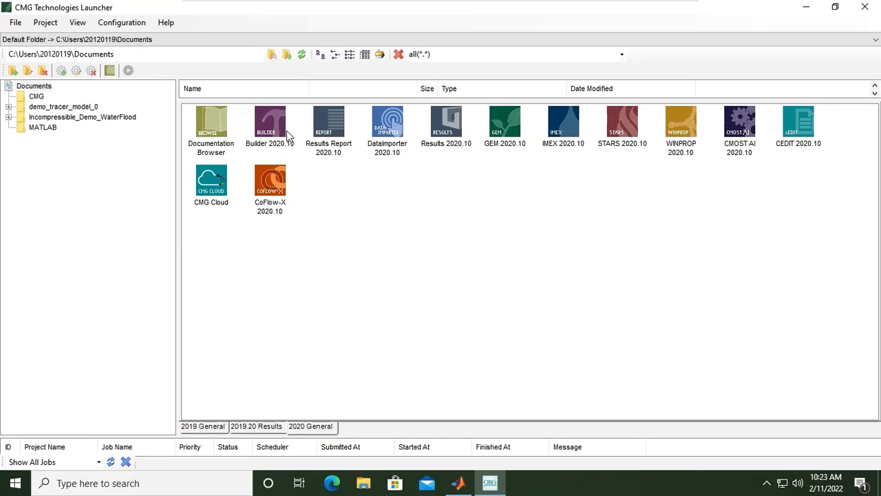
mouse_move(256, 140)
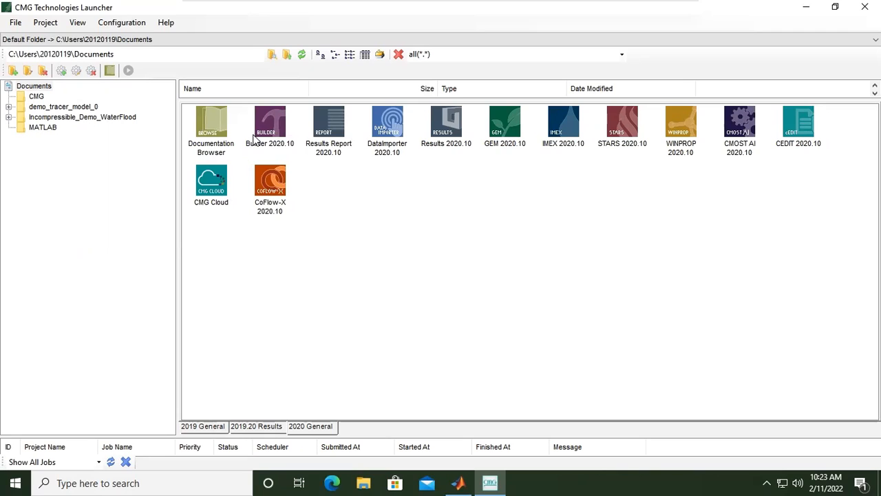
mouse_move(365, 161)
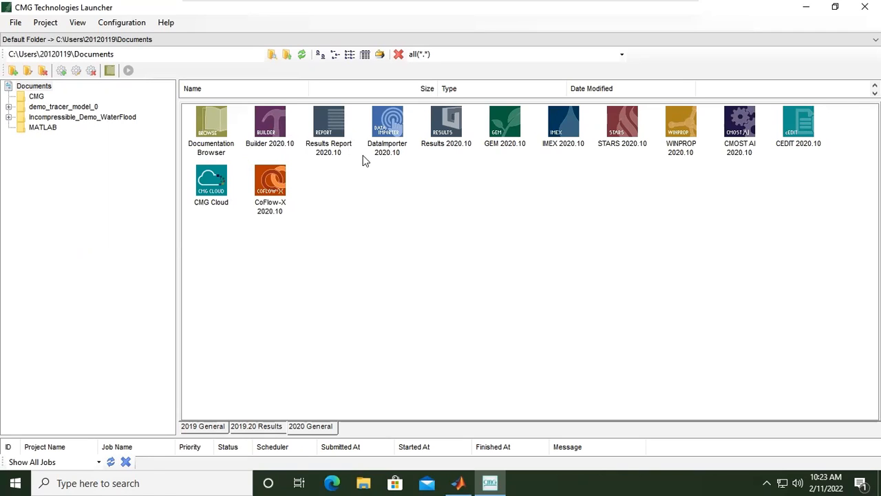
mouse_move(532, 176)
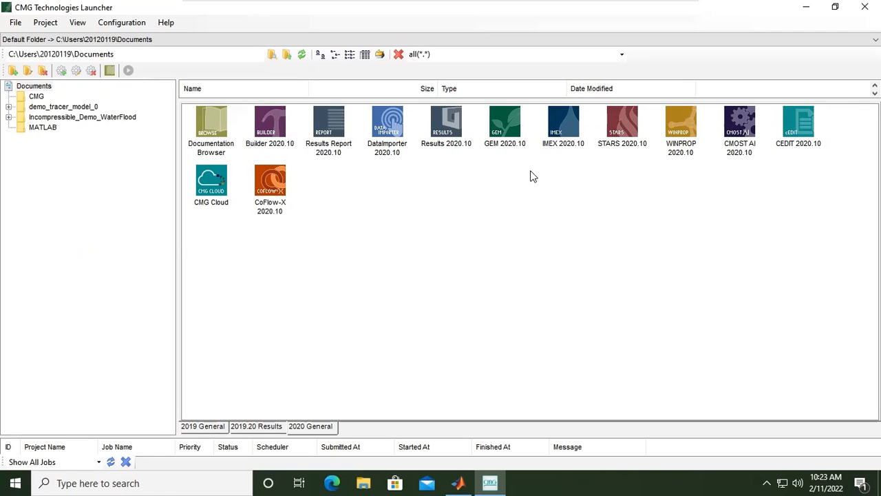
mouse_move(616, 163)
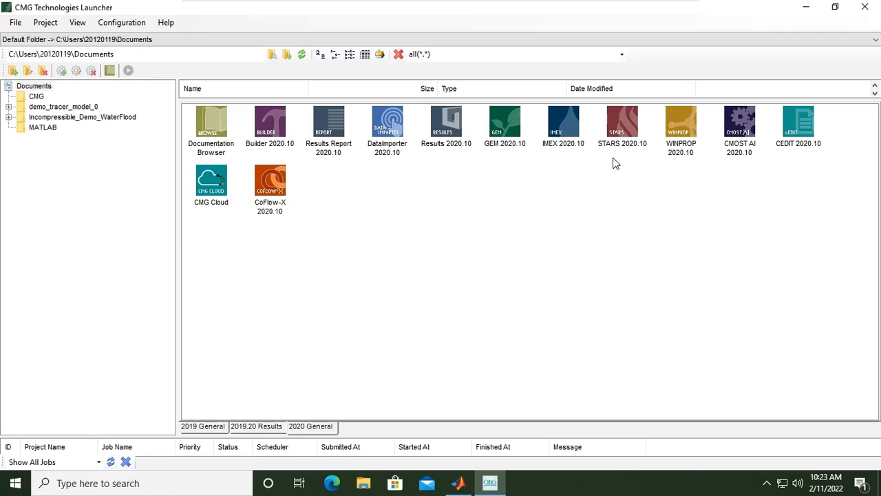
mouse_move(444, 140)
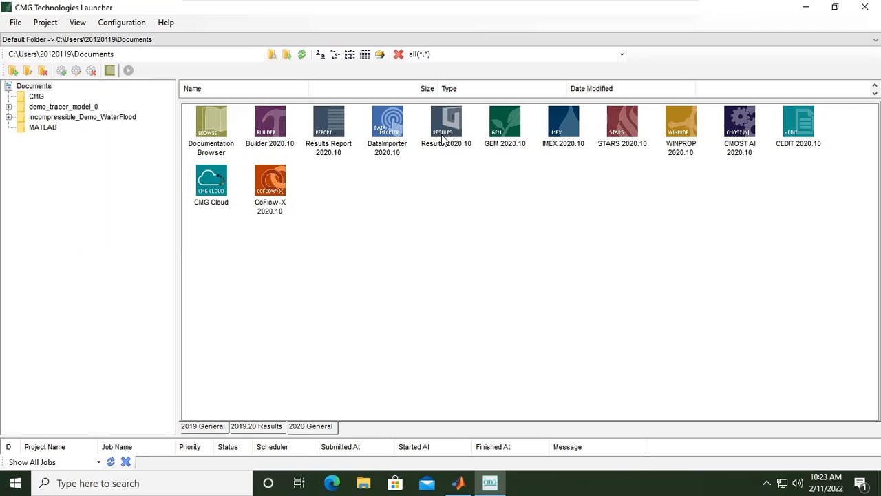
mouse_move(448, 143)
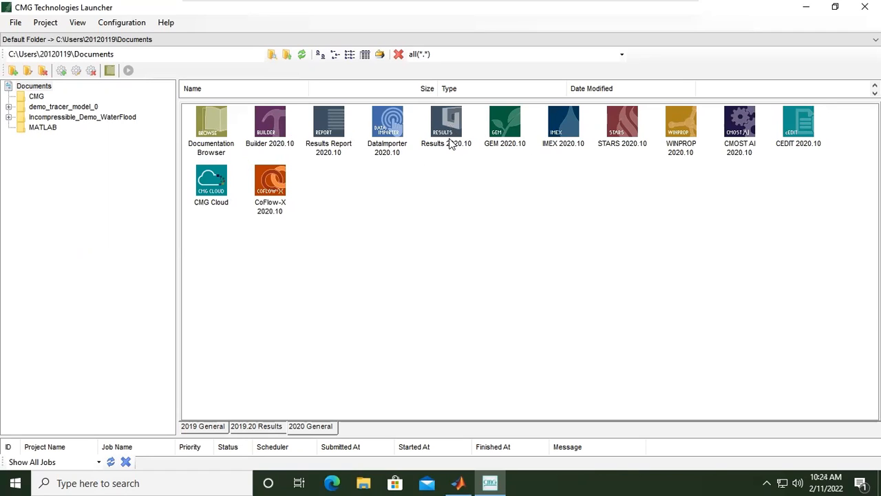
mouse_move(688, 150)
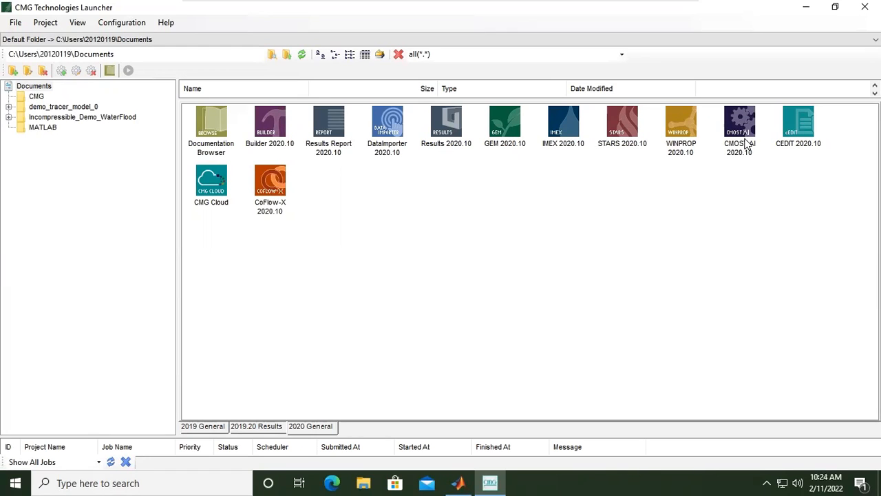
mouse_move(762, 159)
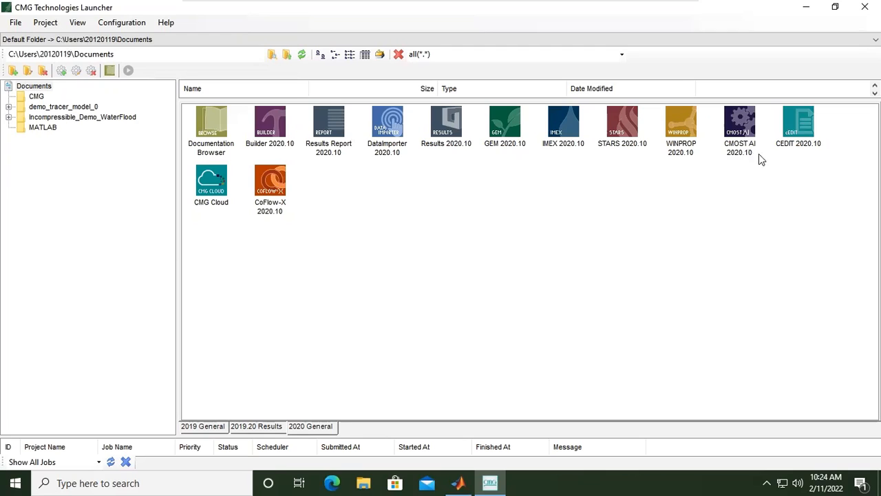
mouse_move(752, 154)
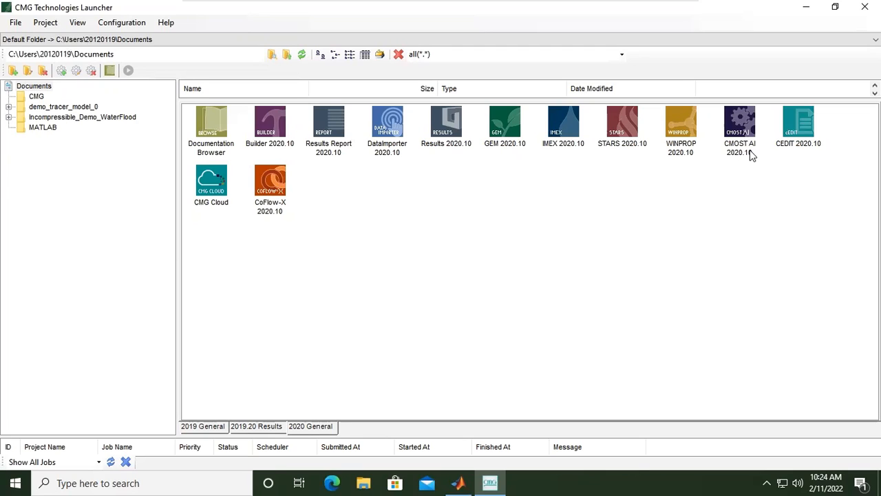
mouse_move(744, 164)
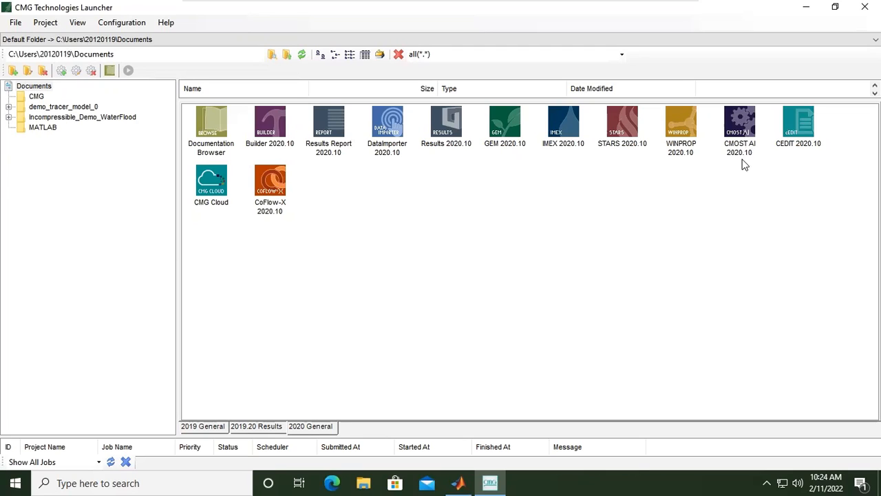
mouse_move(740, 157)
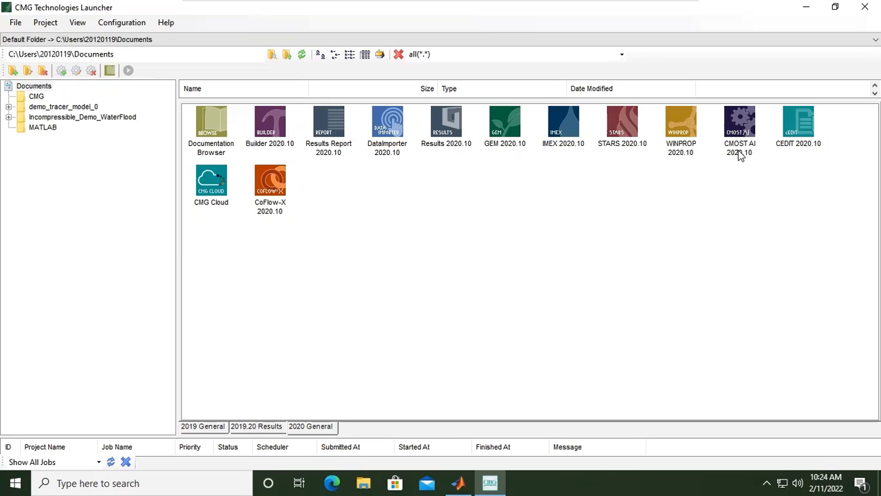
mouse_move(529, 276)
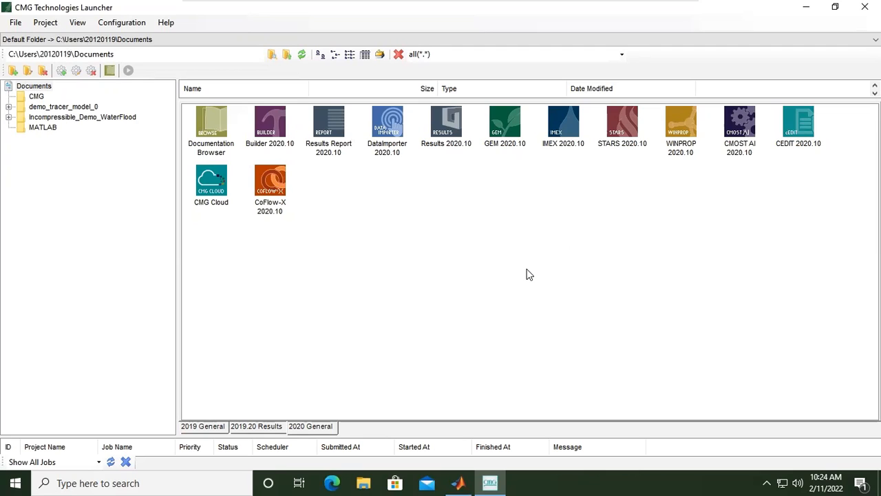
Select the Builder 2020.10 icon in the Launcher's 2020 General tool set
click(270, 127)
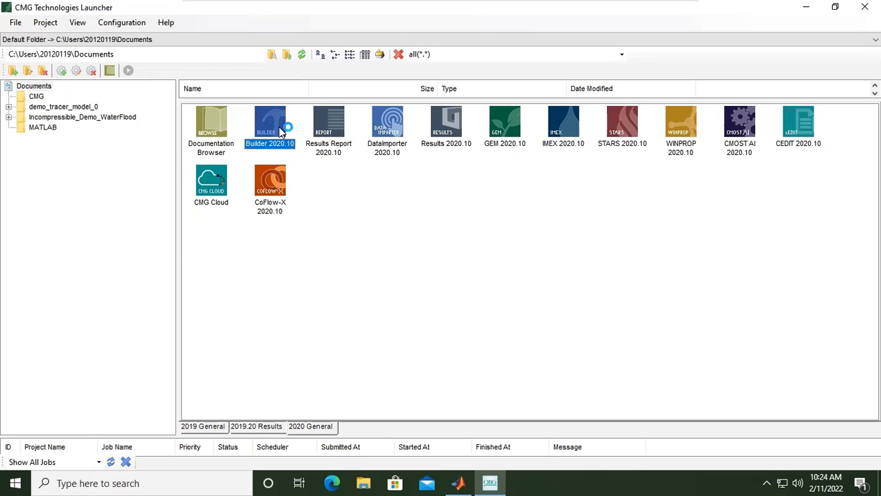
Launch Builder 2020.10 and start a new, empty simulation model
double_click(269, 124)
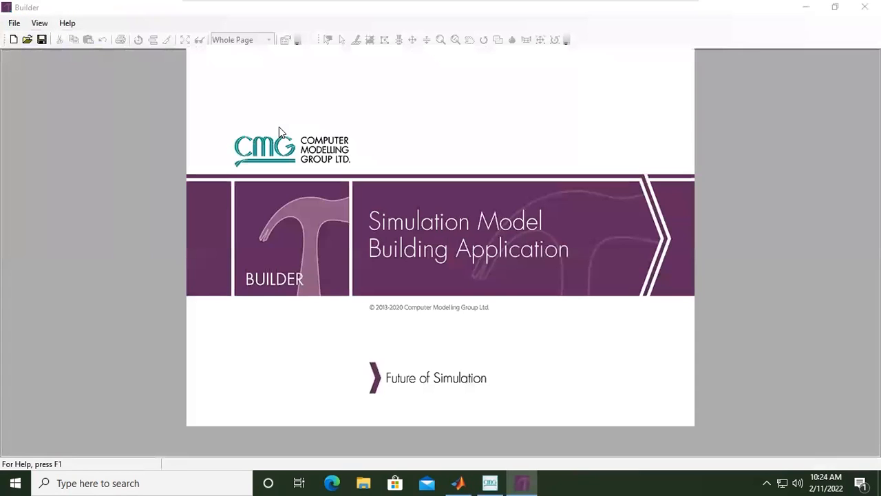
mouse_move(472, 325)
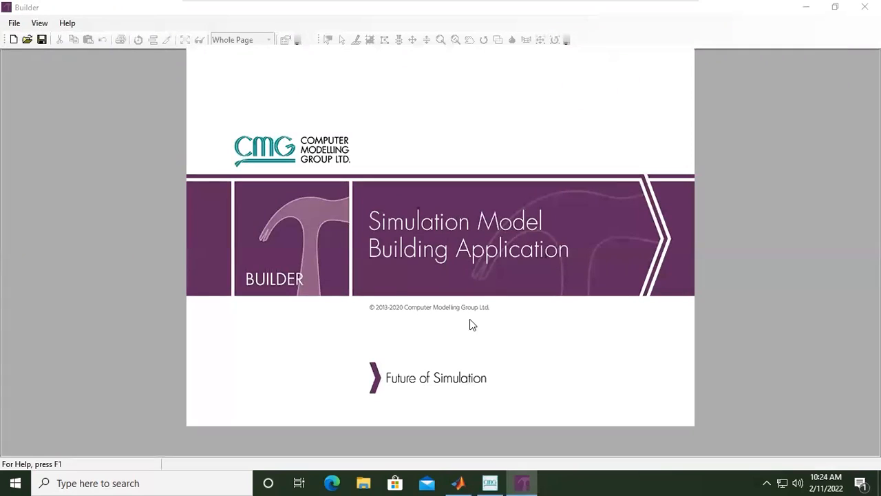
click(13, 40)
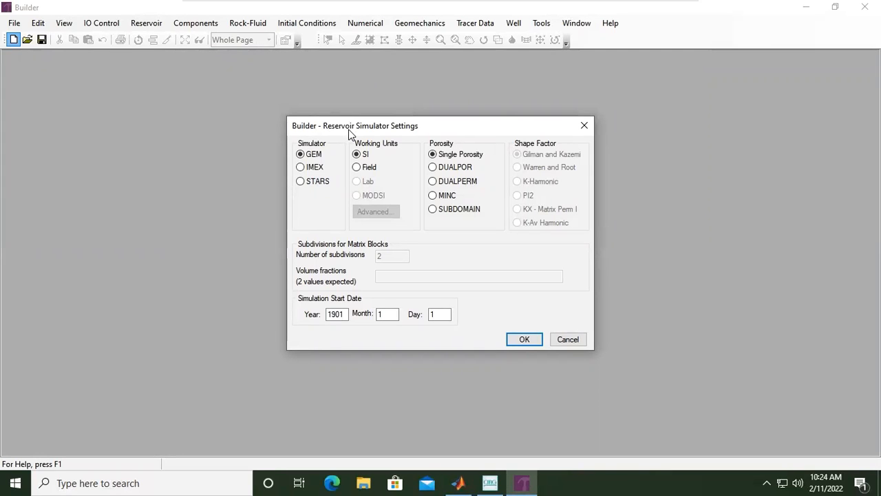
Choose the IMEX simulator with Field units and a 2021 start year
click(300, 154)
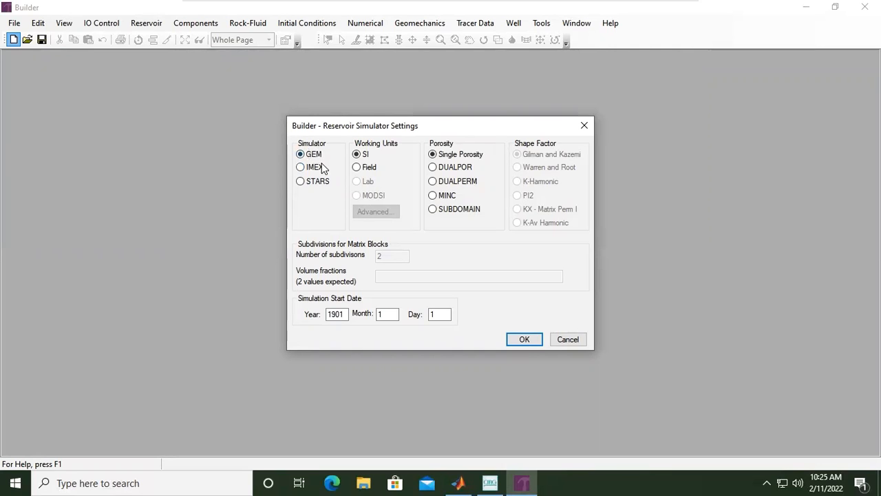
mouse_move(331, 190)
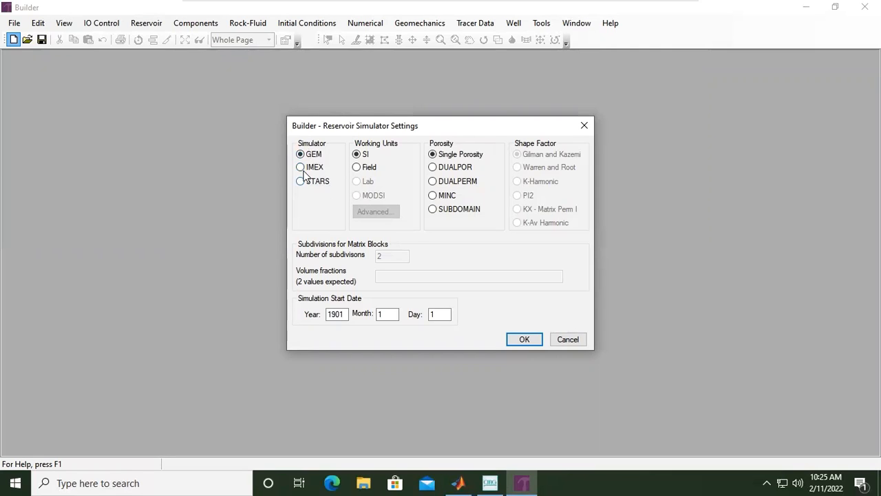
click(300, 167)
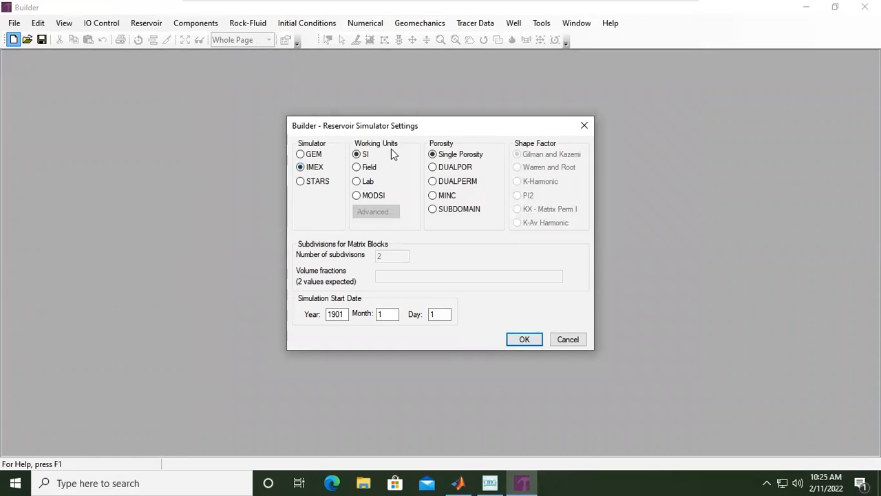
click(357, 167)
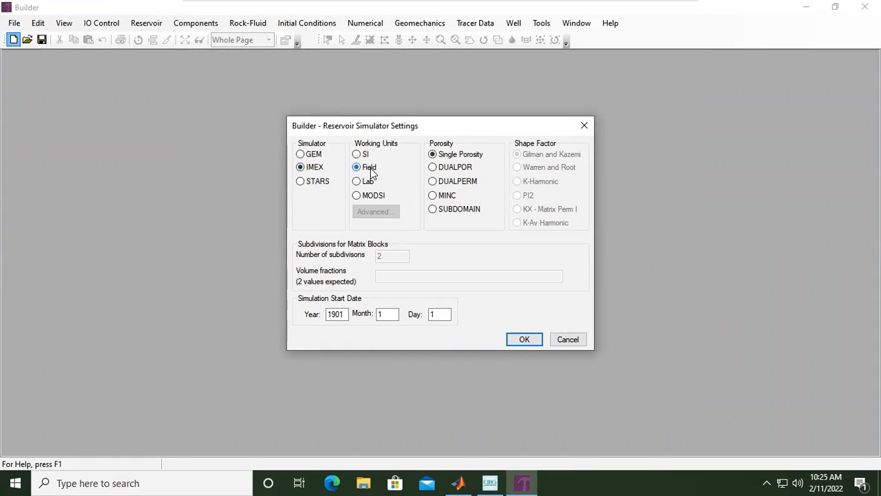
click(357, 167)
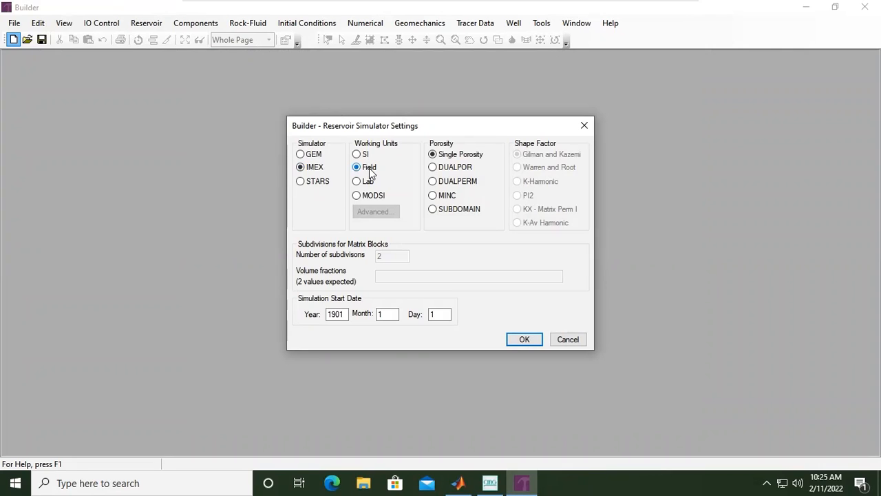
mouse_move(394, 170)
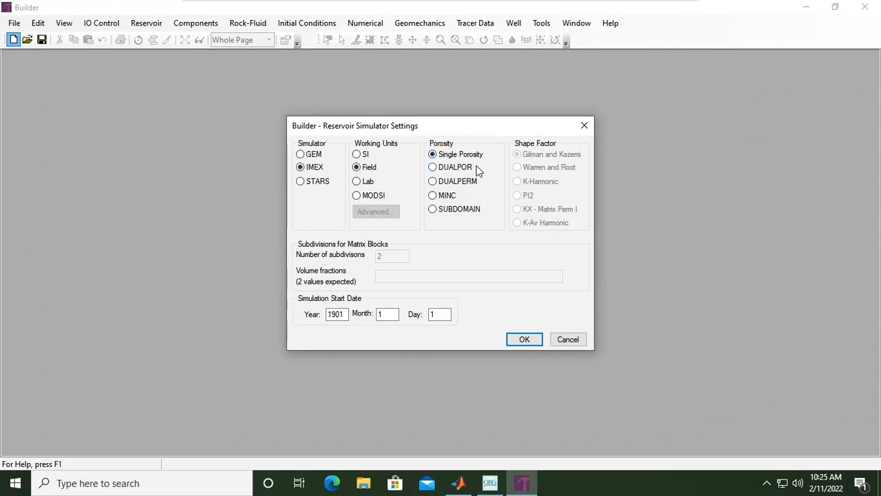
mouse_move(473, 184)
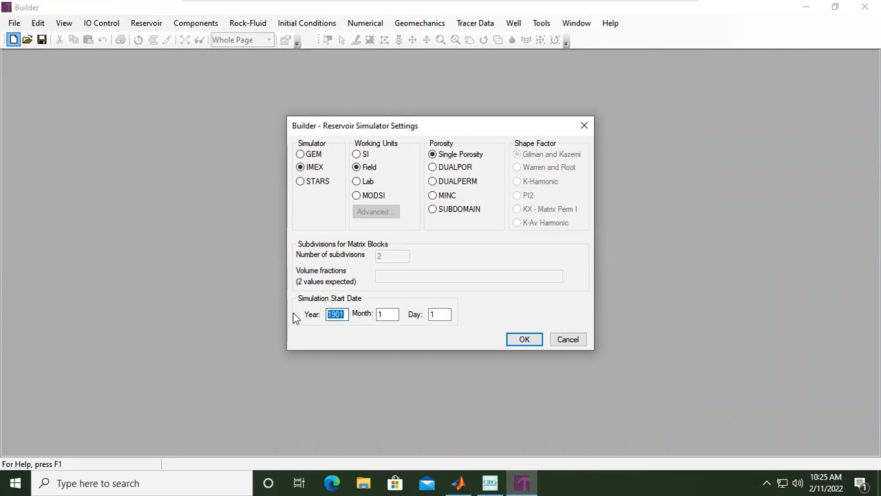
text(2021)
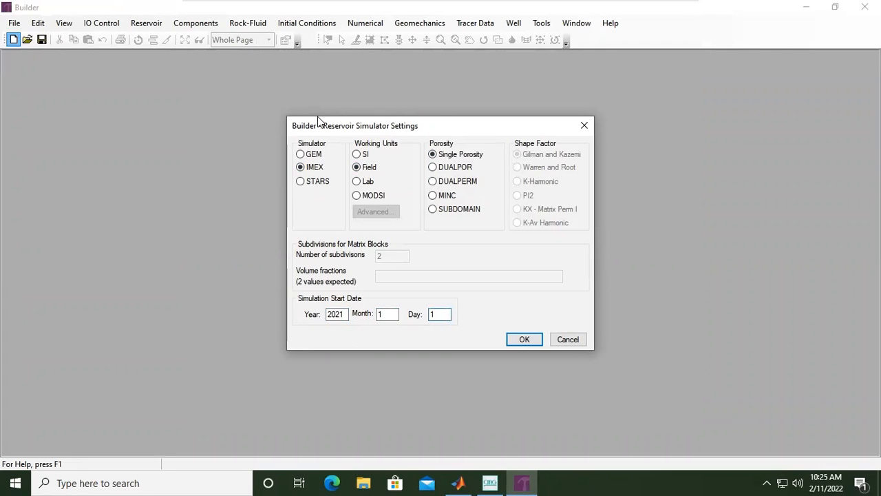
mouse_move(385, 150)
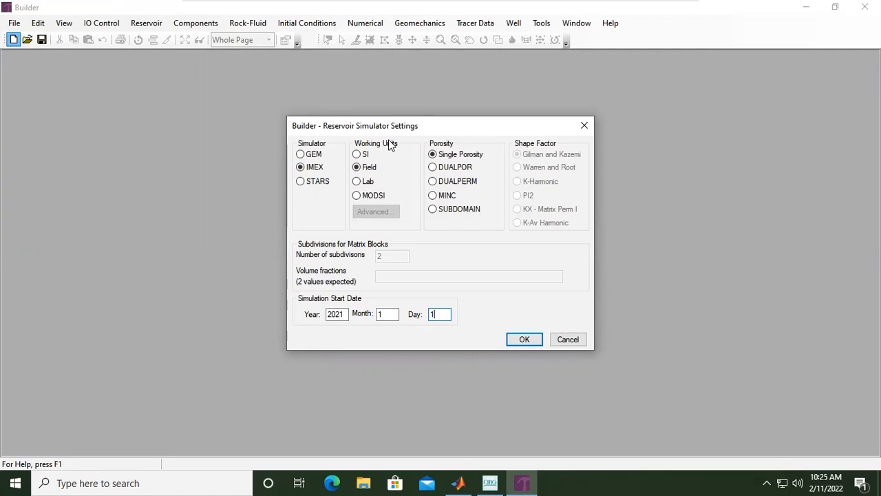
mouse_move(379, 160)
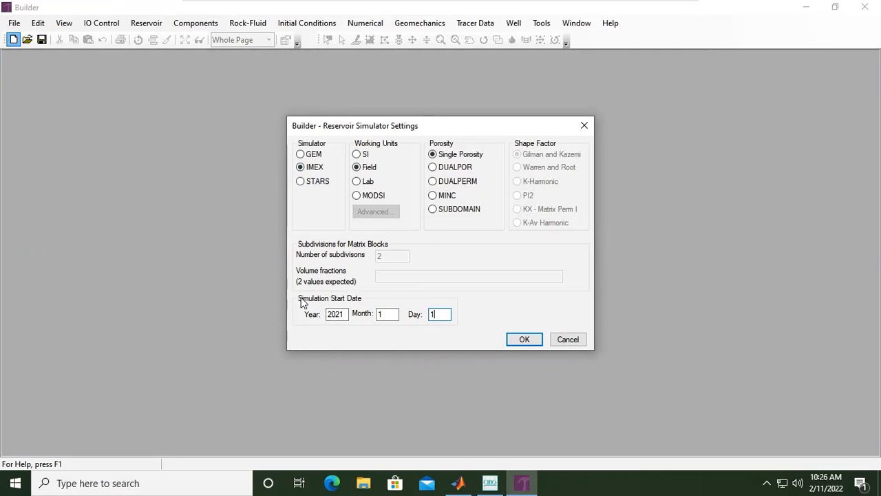
mouse_move(347, 302)
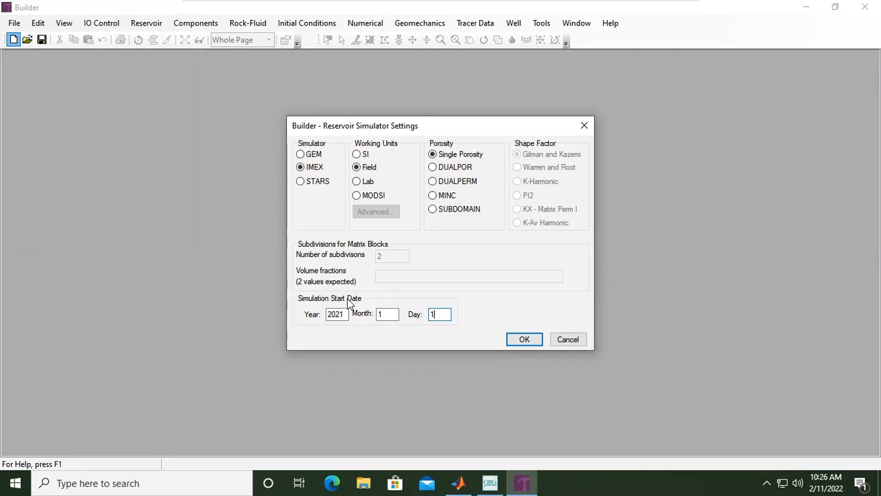
mouse_move(351, 328)
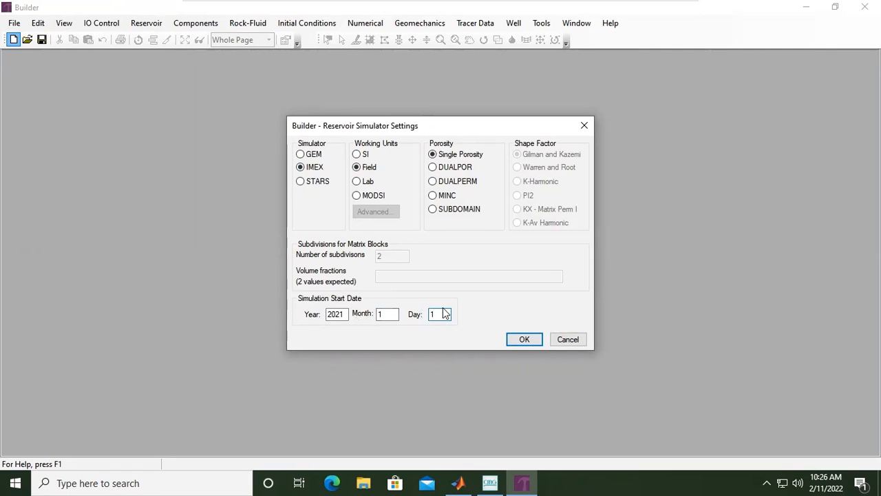
Submit the simulator settings to show the IMEX, FIELD, 2021-01-01 summary
click(524, 338)
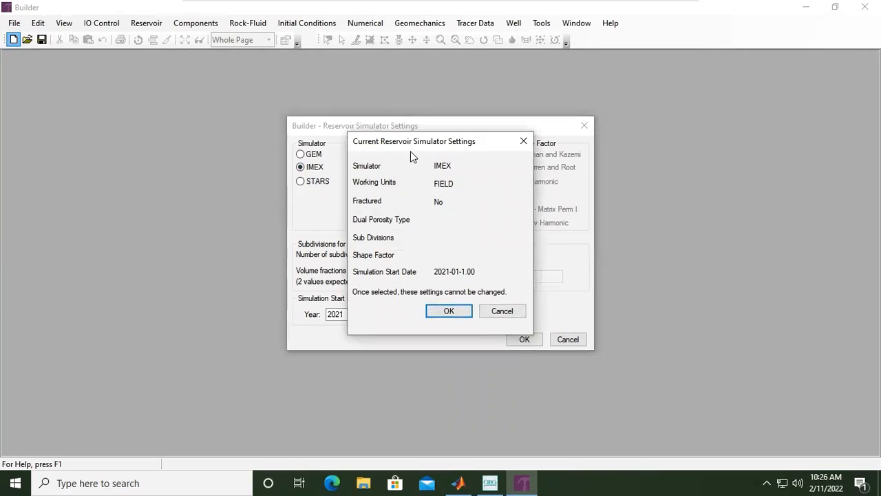
mouse_move(460, 144)
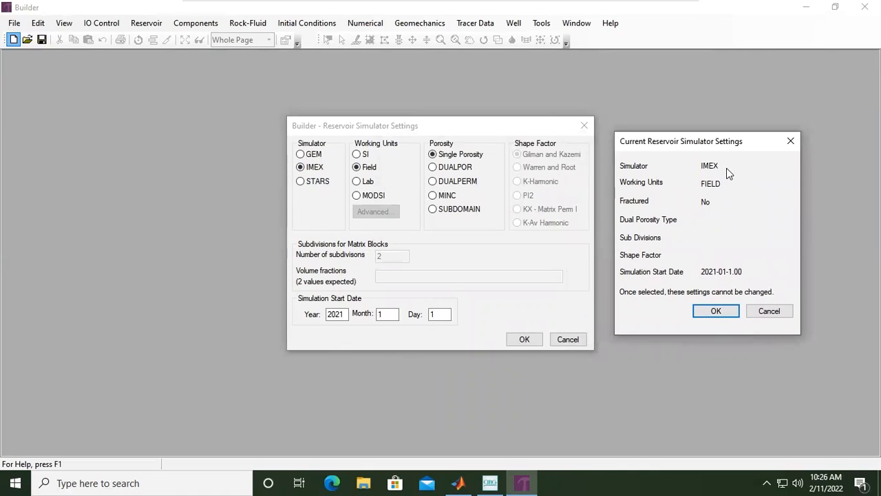
mouse_move(697, 215)
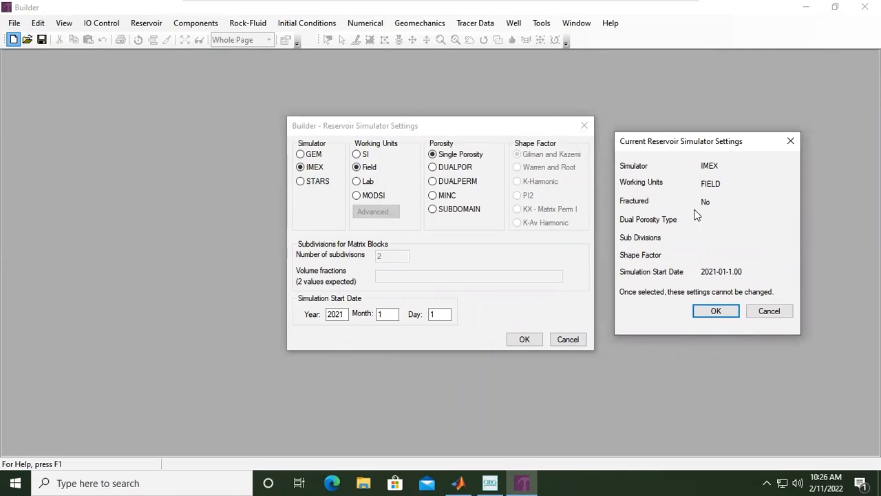
mouse_move(728, 278)
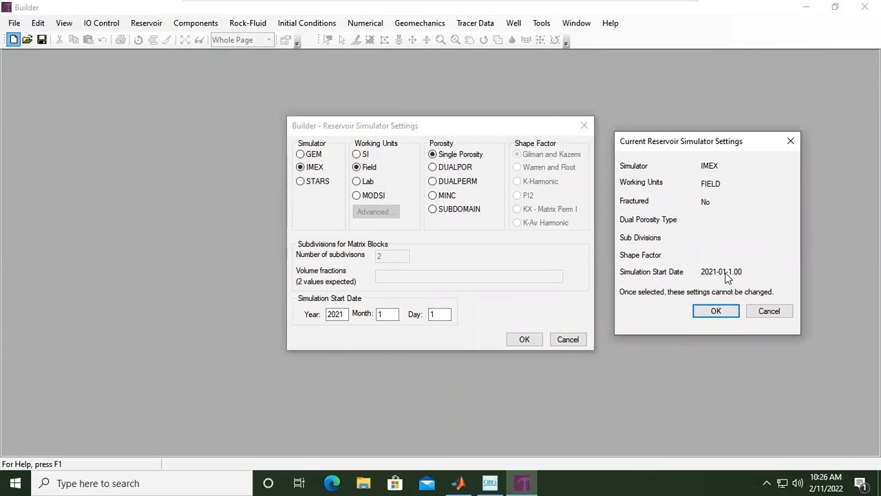
mouse_move(711, 279)
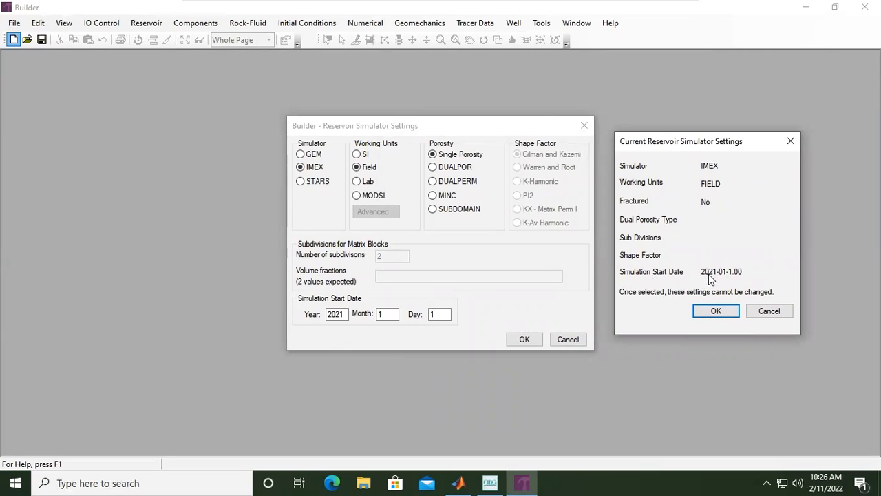
mouse_move(723, 289)
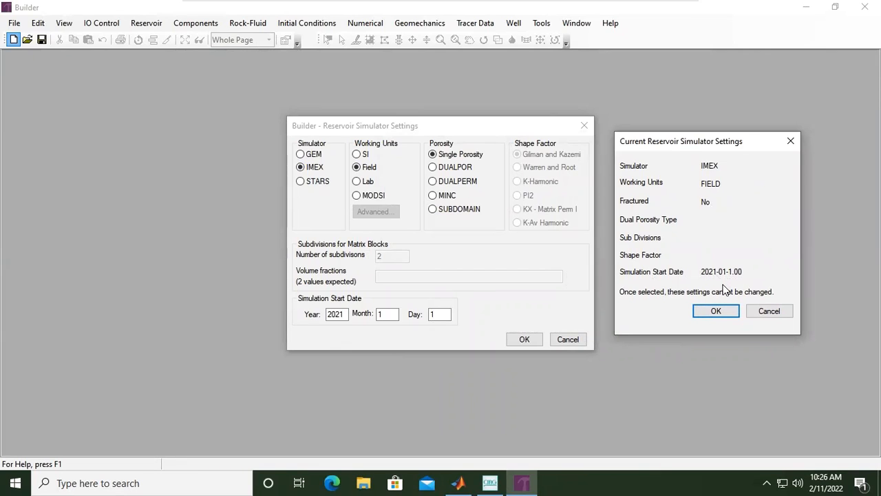
Accept the simulator settings to create the empty CMGBuilder01 model
click(715, 311)
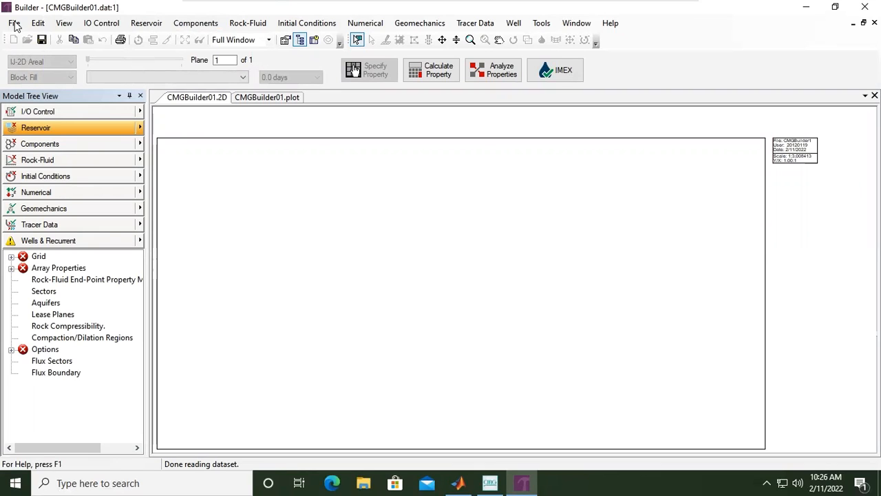
mouse_move(101, 22)
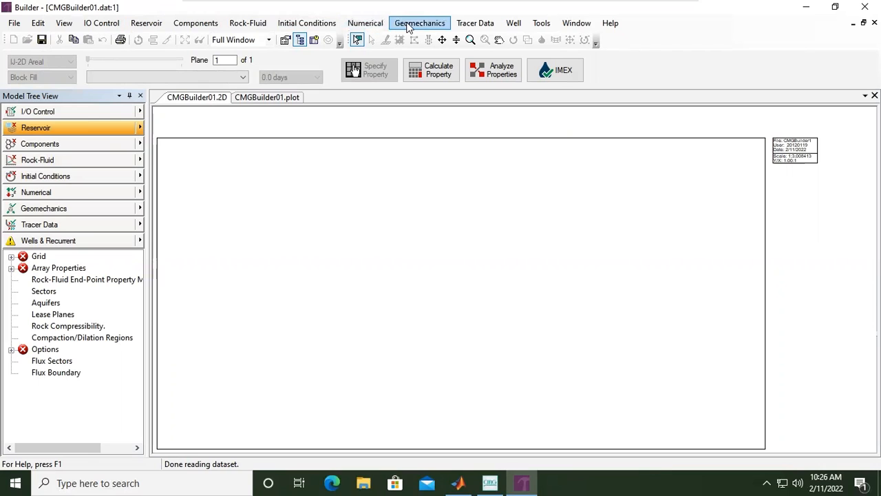
mouse_move(512, 23)
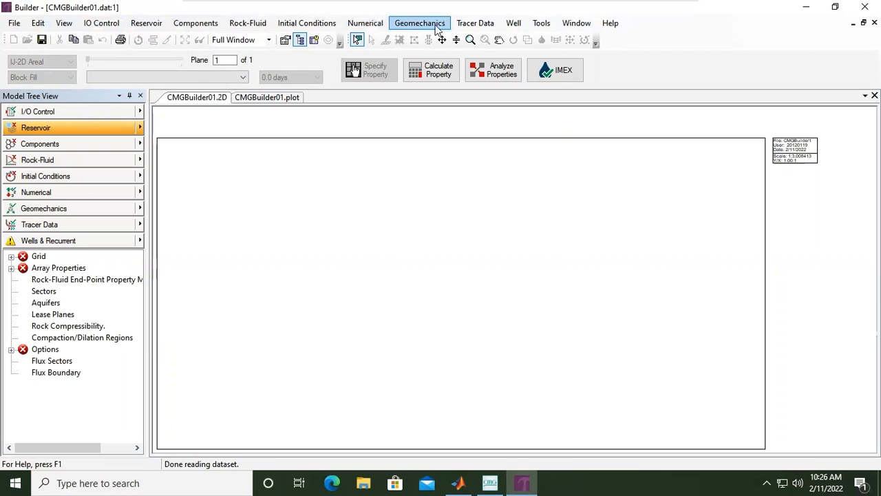
click(48, 240)
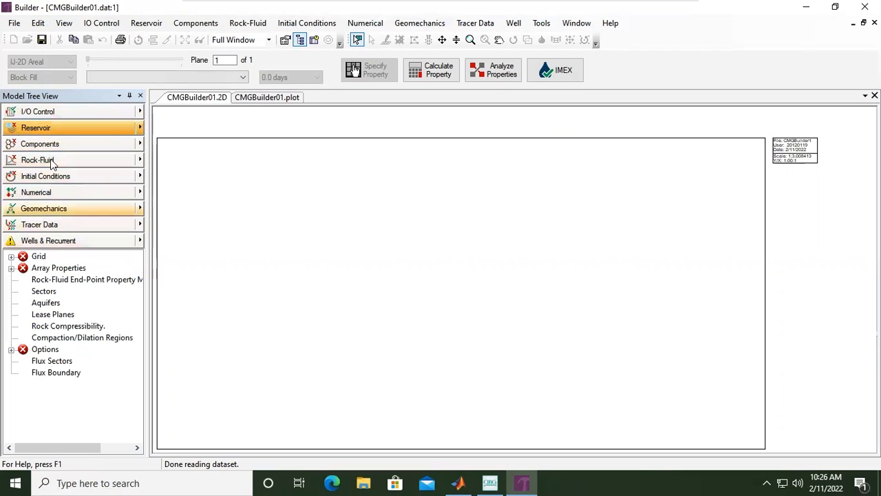
click(38, 111)
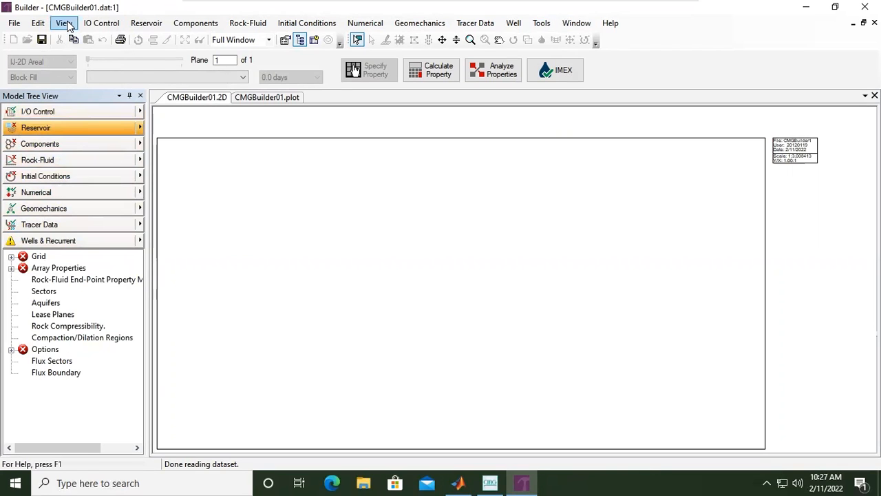
Hide and then re-show the Model Tree View from the View menu
click(64, 23)
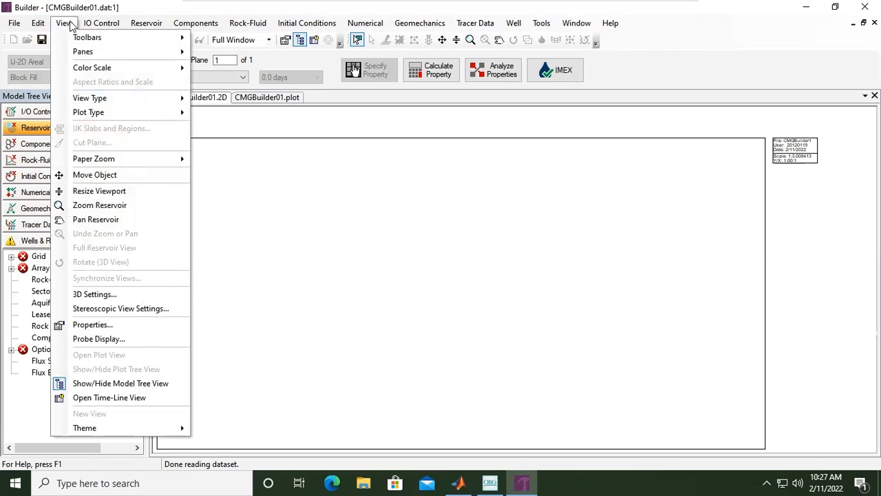
mouse_move(121, 383)
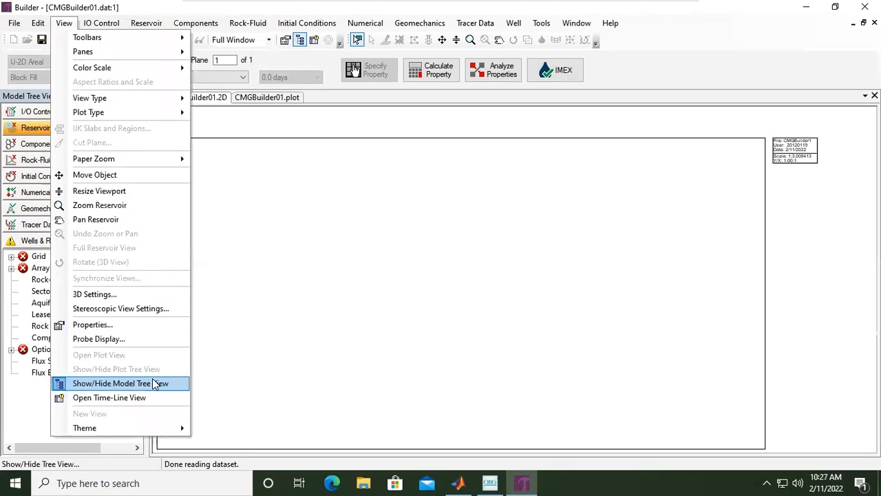
mouse_move(100, 386)
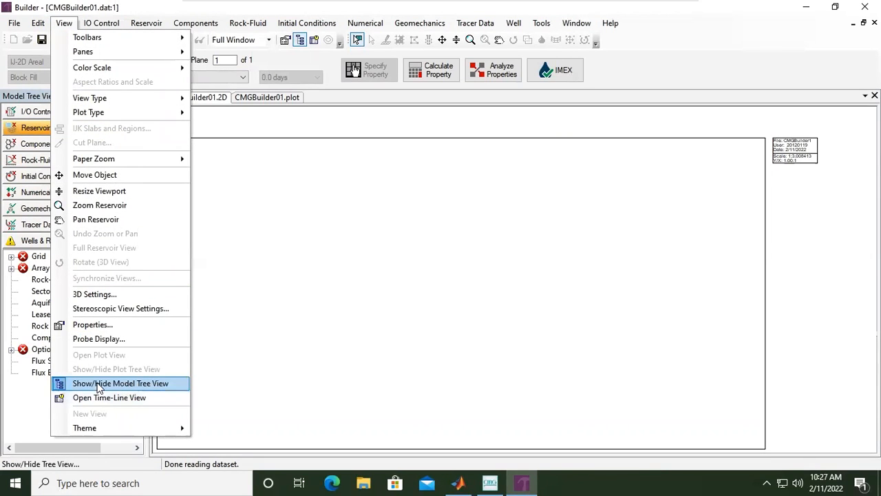
click(120, 383)
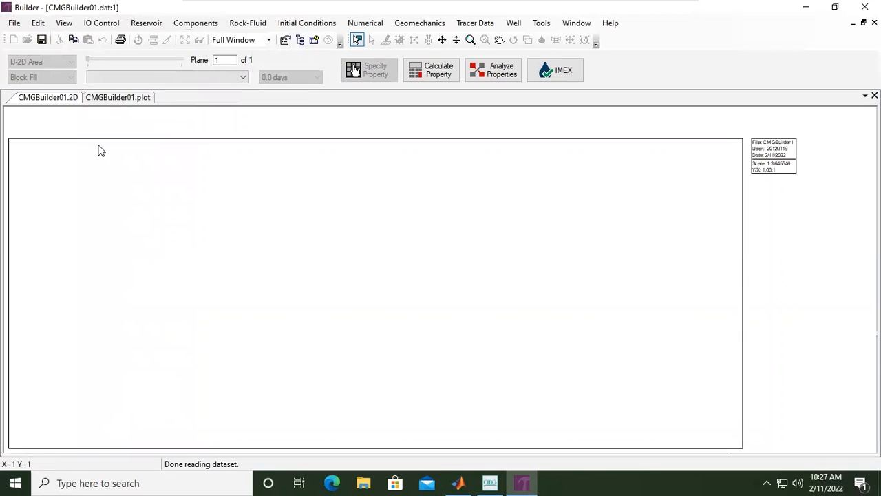
click(63, 23)
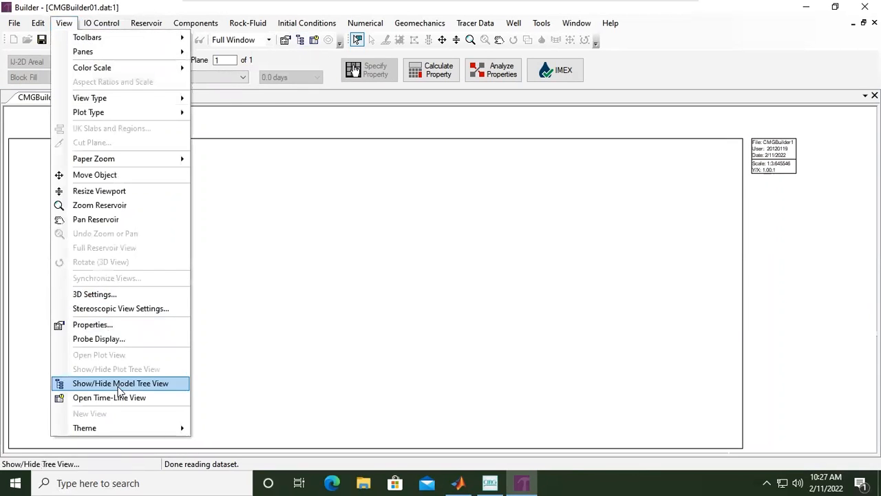
click(120, 383)
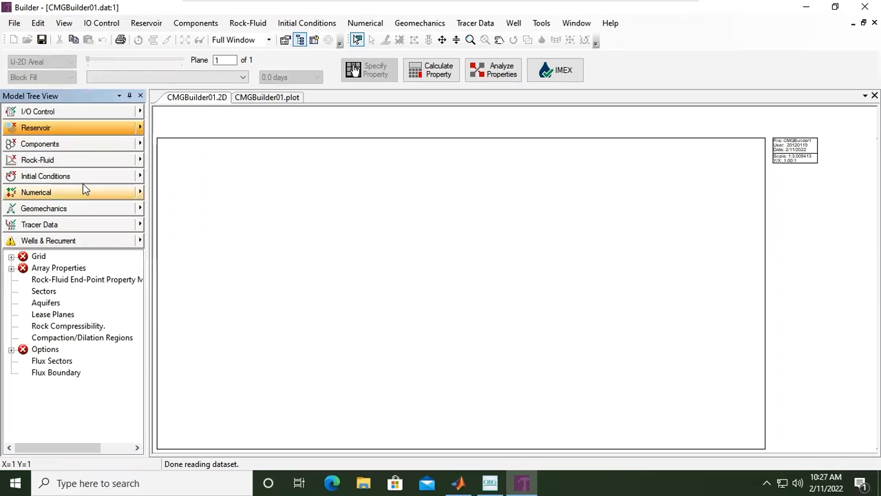
click(146, 23)
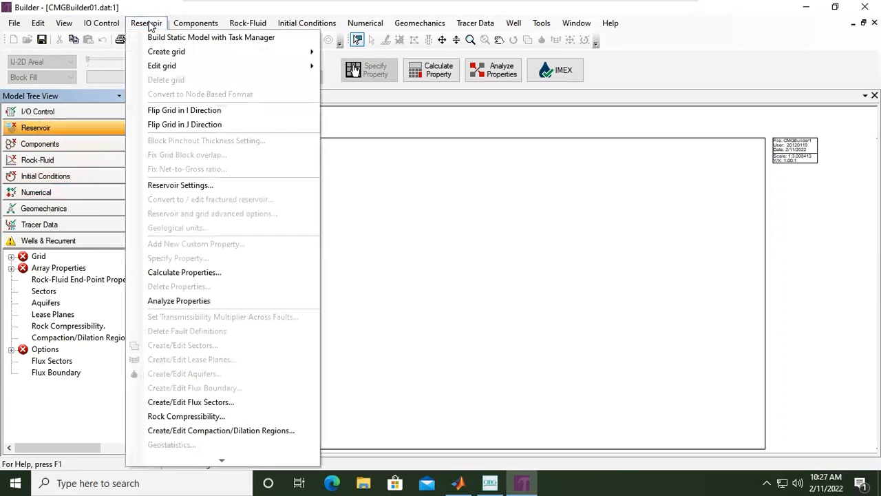
mouse_move(471, 222)
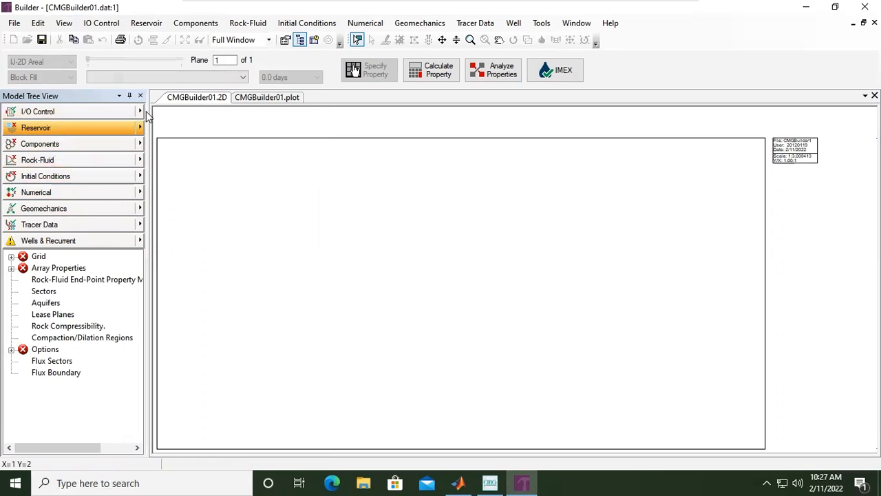
Open the I/O Control section with titles, dimensioning, restart and output settings
click(38, 111)
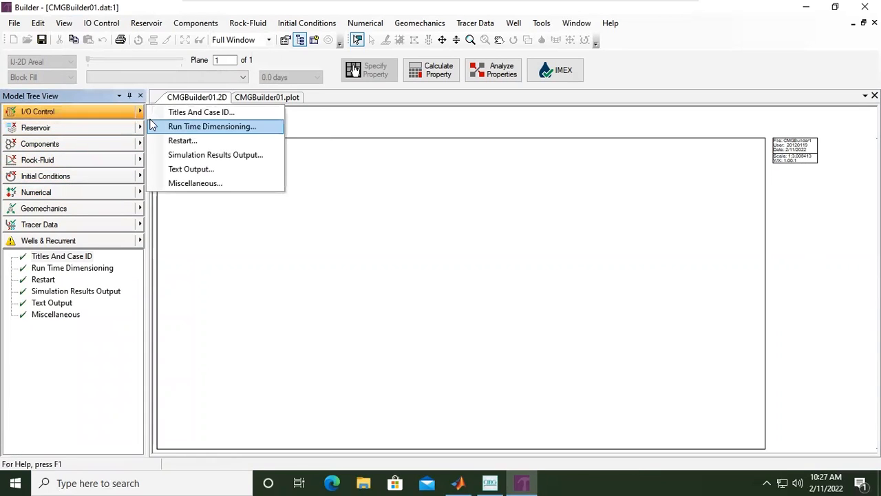
mouse_move(200, 111)
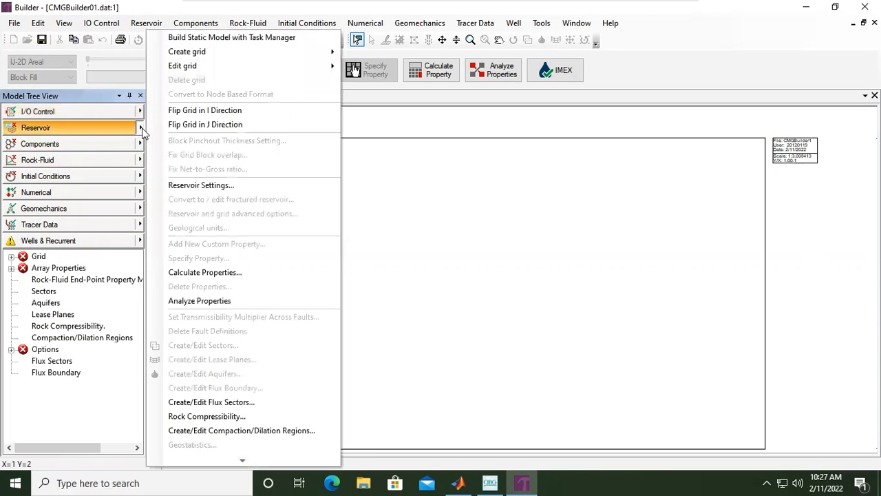
mouse_move(182, 66)
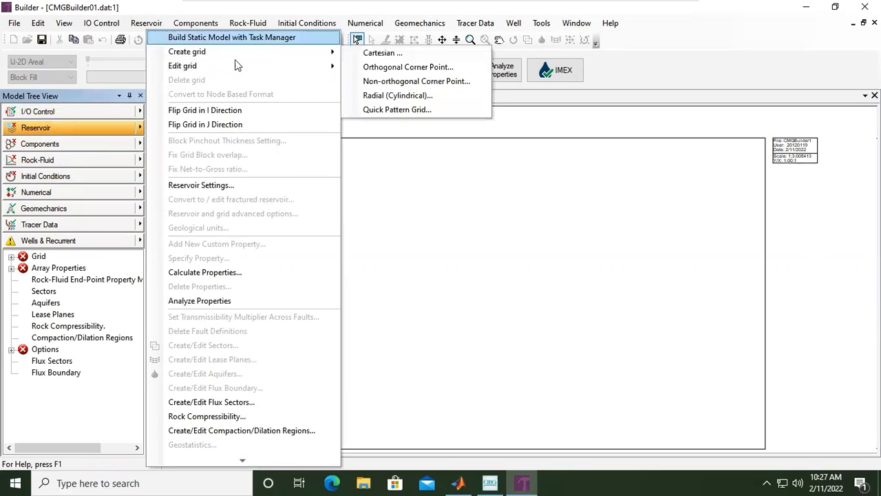
mouse_move(186, 51)
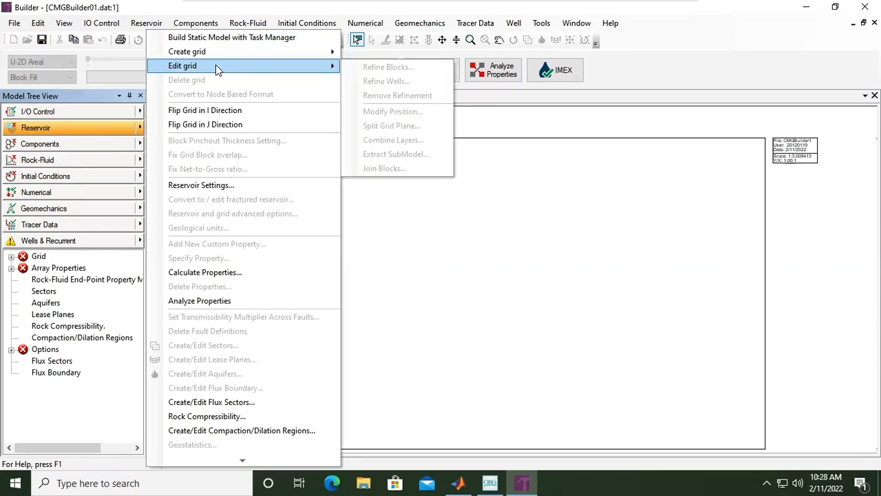
mouse_move(205, 111)
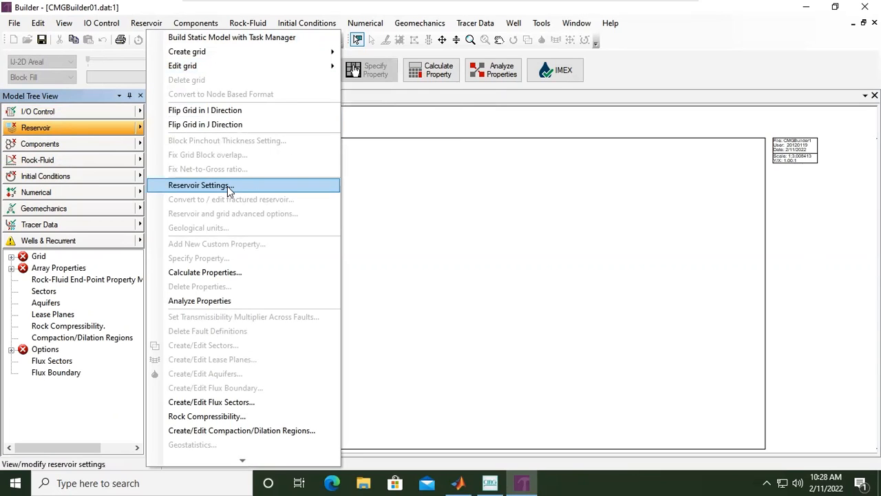
mouse_move(219, 278)
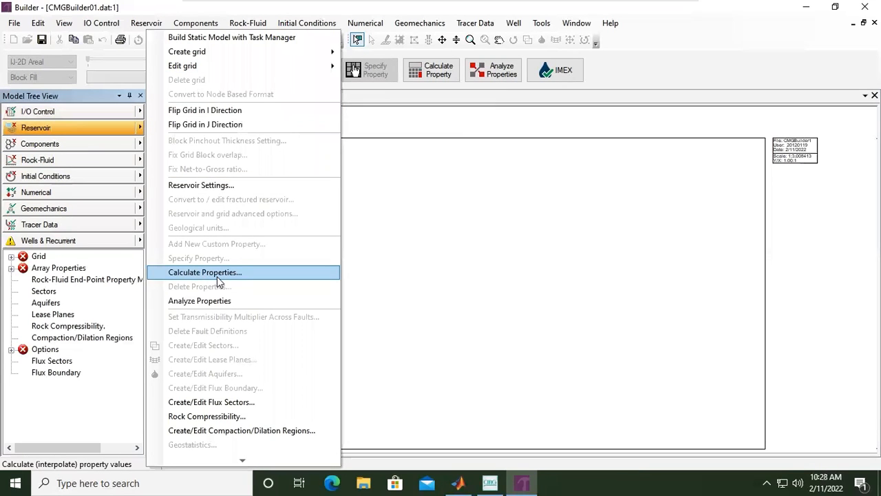
mouse_move(232, 273)
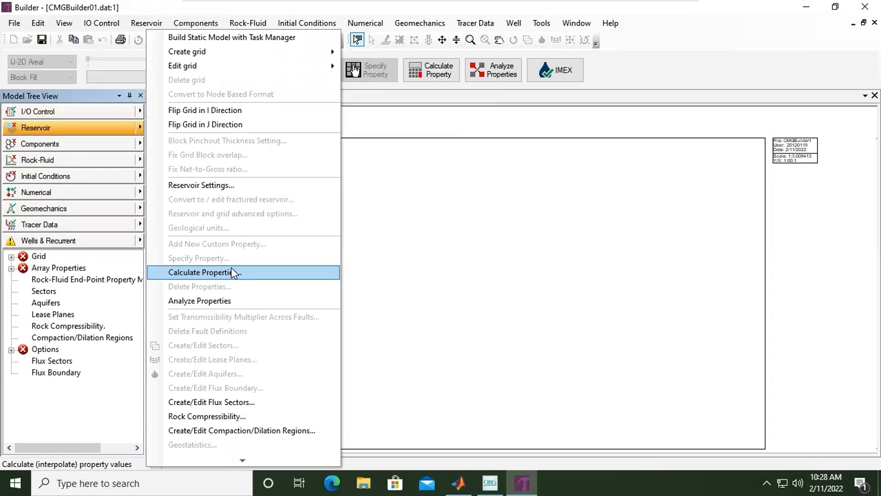
mouse_move(213, 300)
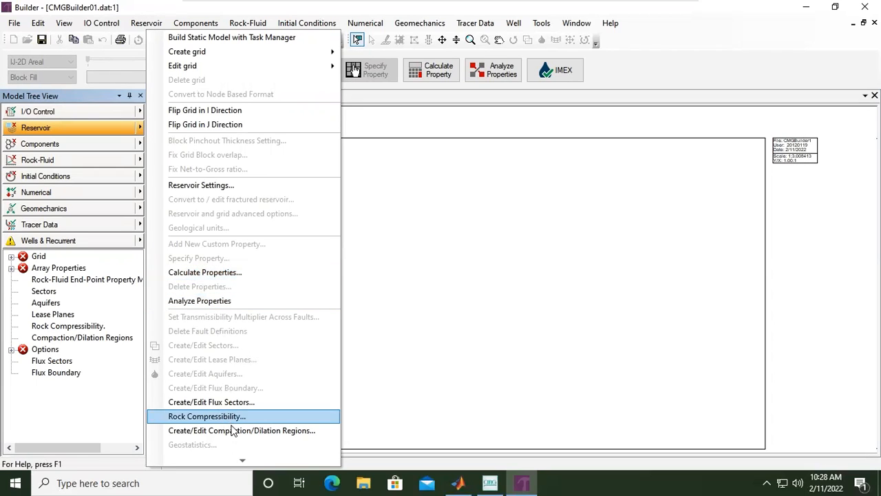
mouse_move(241, 430)
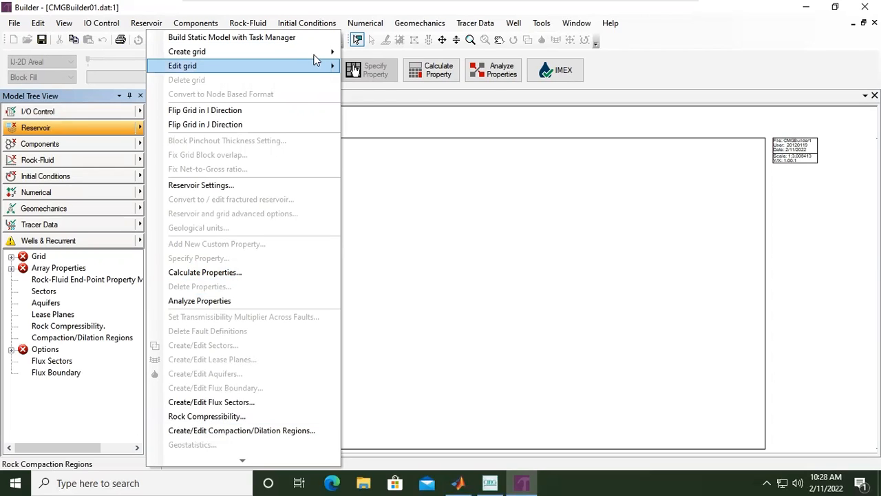
mouse_move(186, 51)
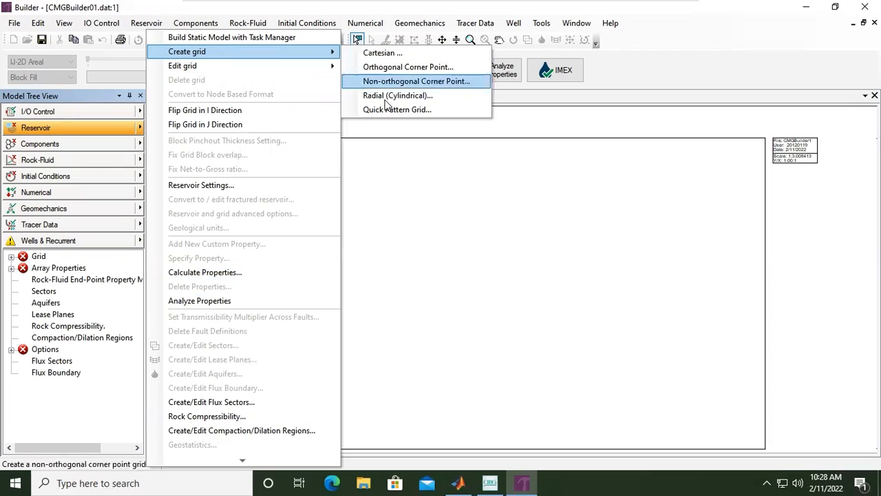
mouse_move(441, 81)
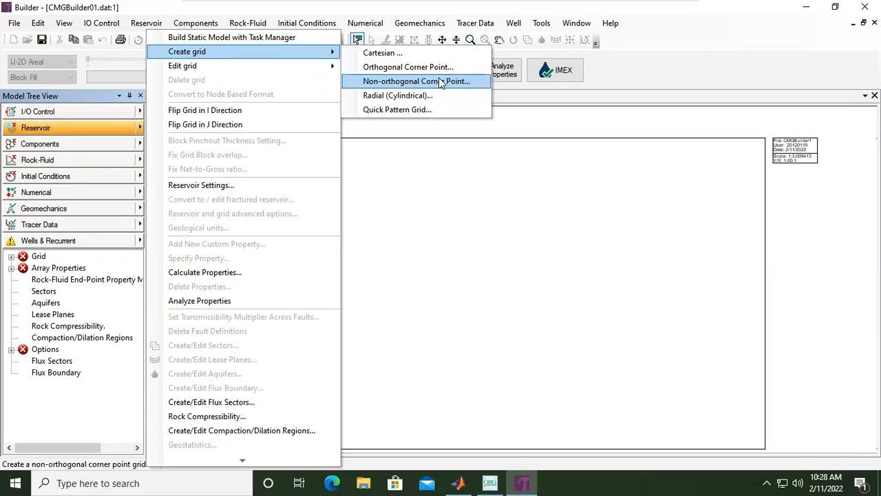
mouse_move(398, 95)
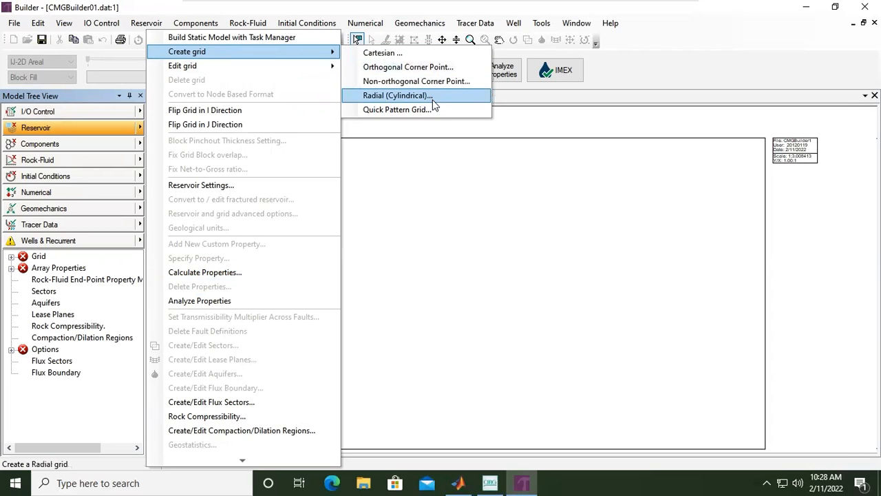
mouse_move(416, 81)
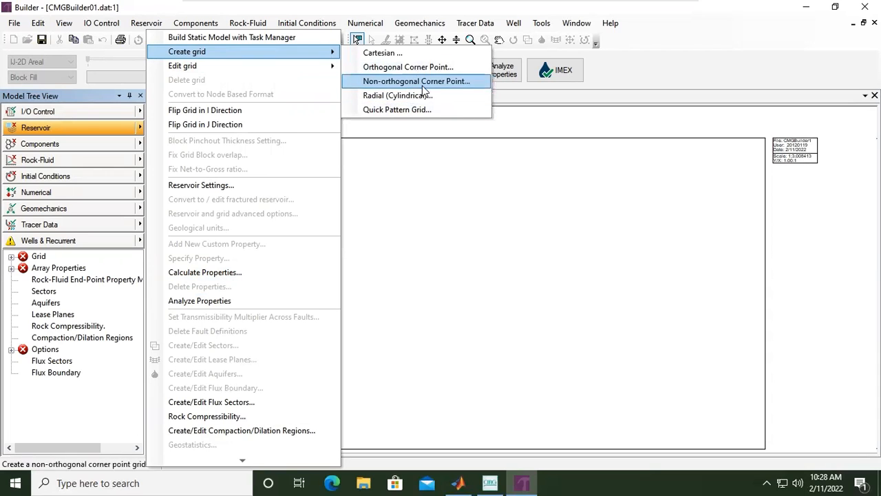
mouse_move(382, 53)
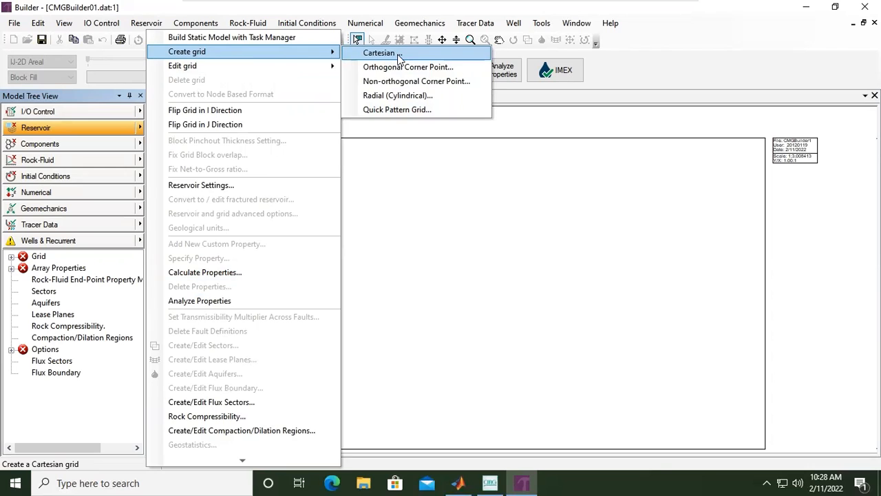
Start a Cartesian grid and enter 5, 5 and 7 blocks in I, J and K
click(379, 52)
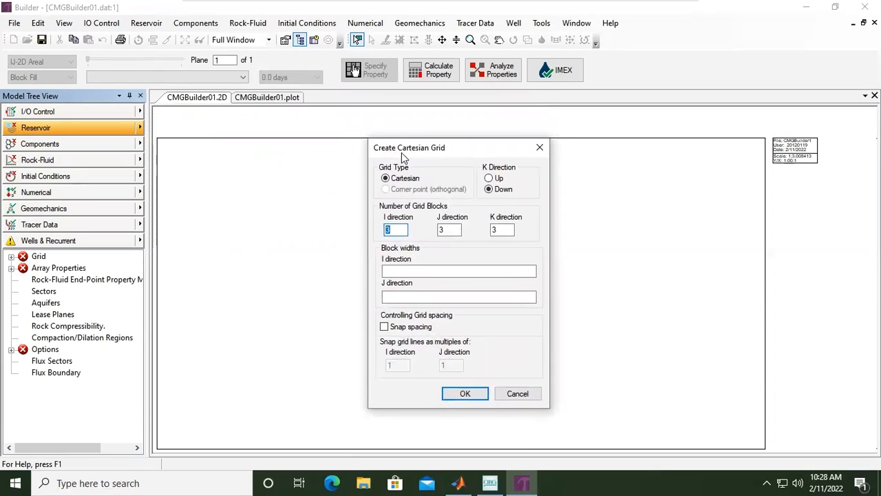
mouse_move(406, 177)
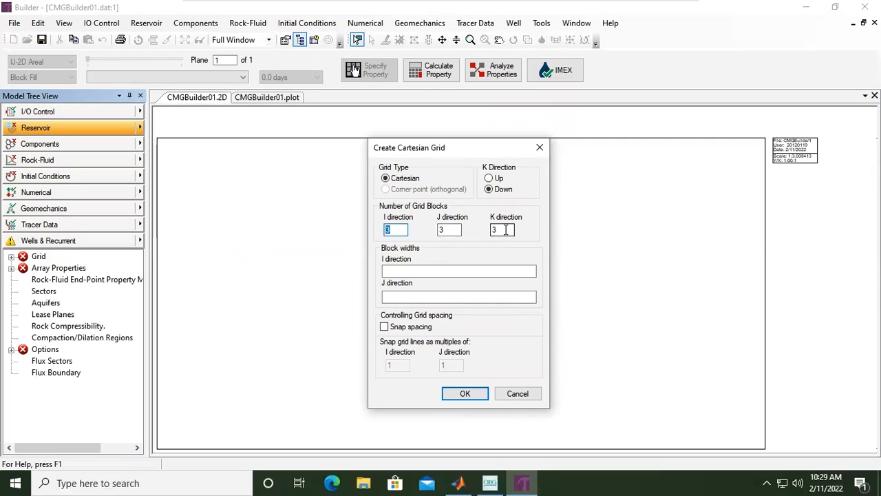
click(503, 229)
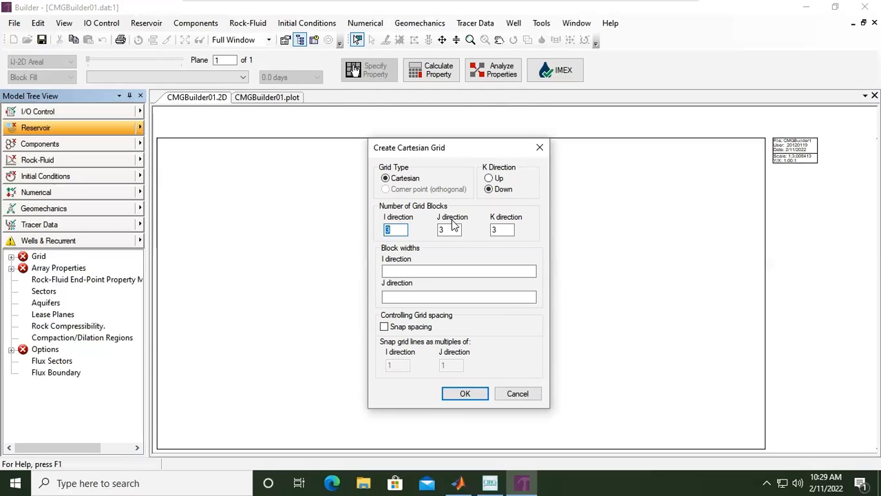
mouse_move(515, 229)
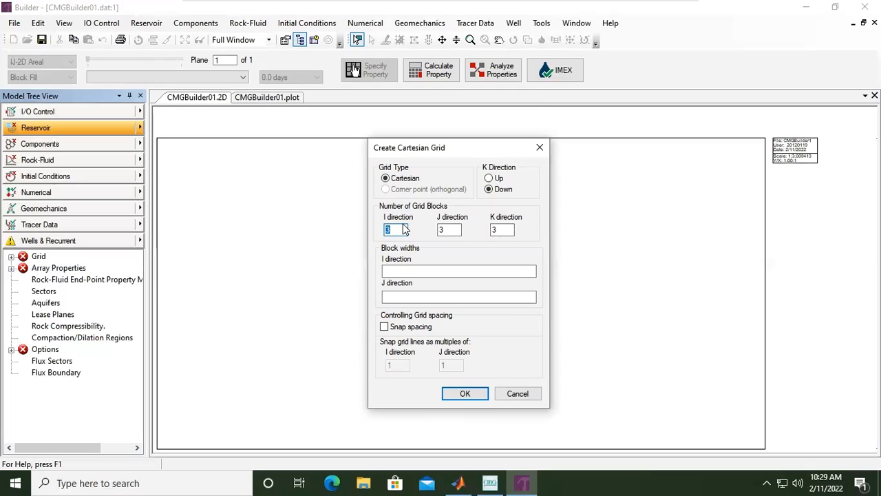
text(5)
click(501, 229)
text(7)
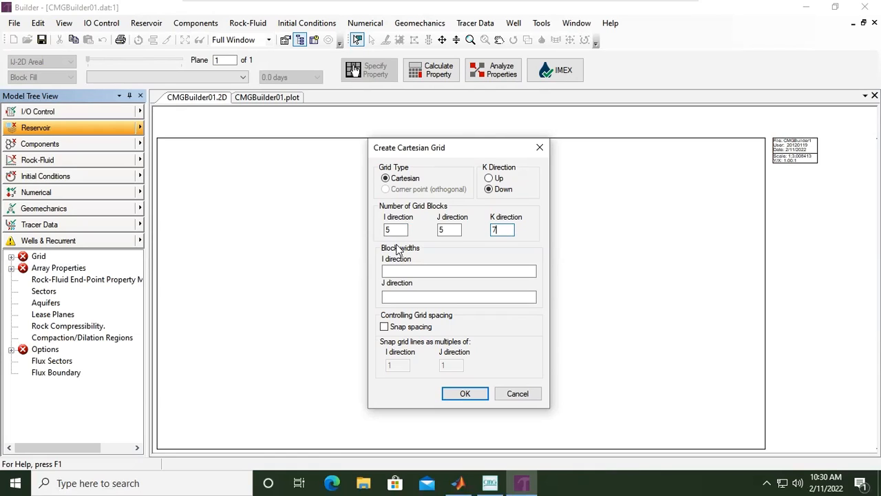
Enter block widths 5*50 along I and 5*100 along J, then build the grid
click(458, 270)
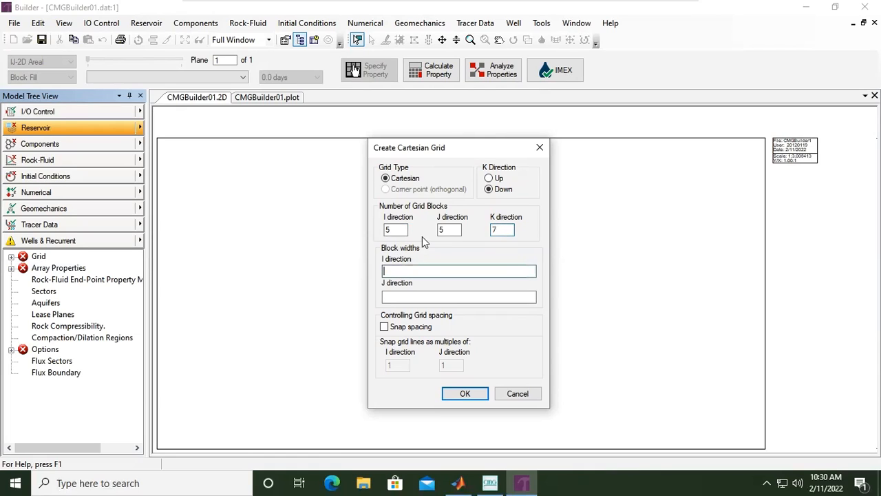
click(458, 270)
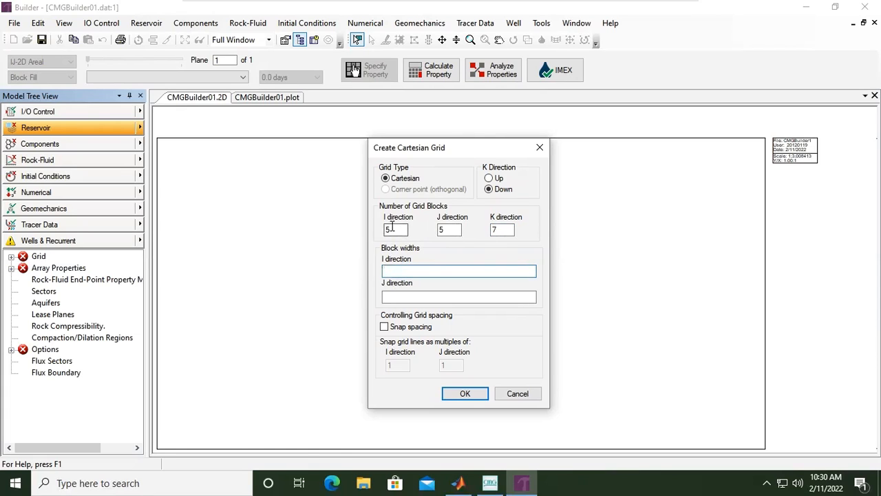
click(458, 270)
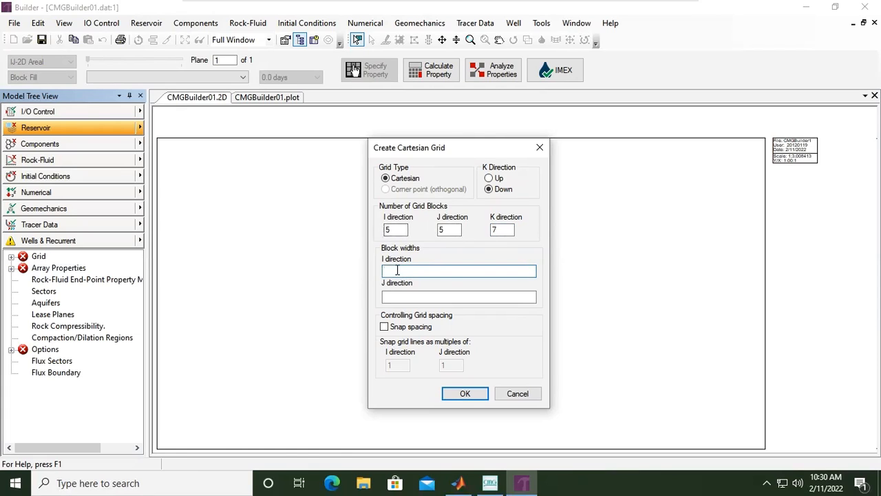
text(5)
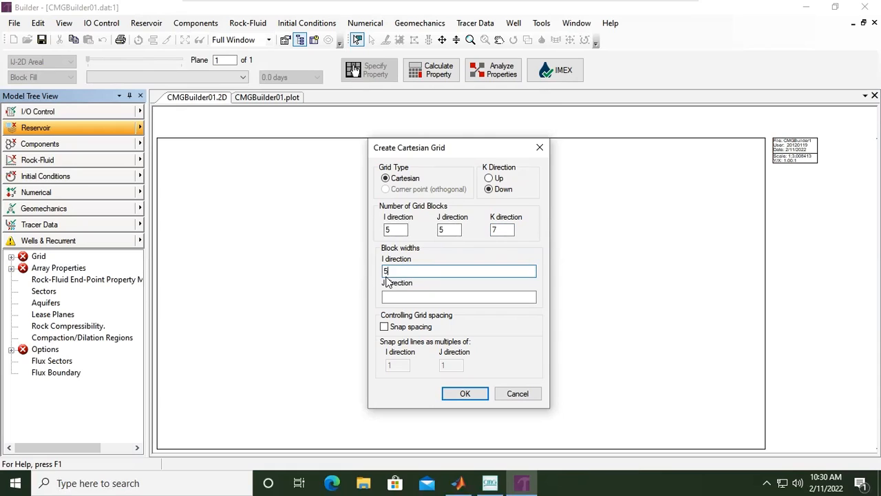
text(*5)
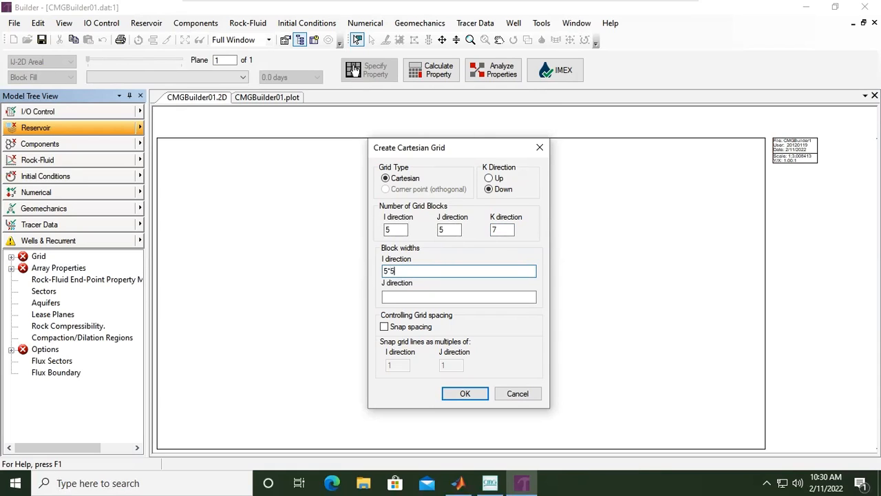
text(0)
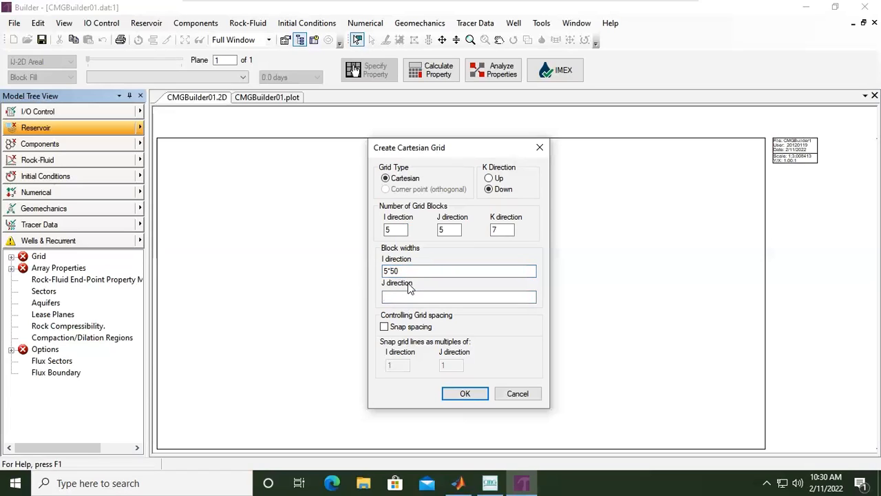
click(458, 296)
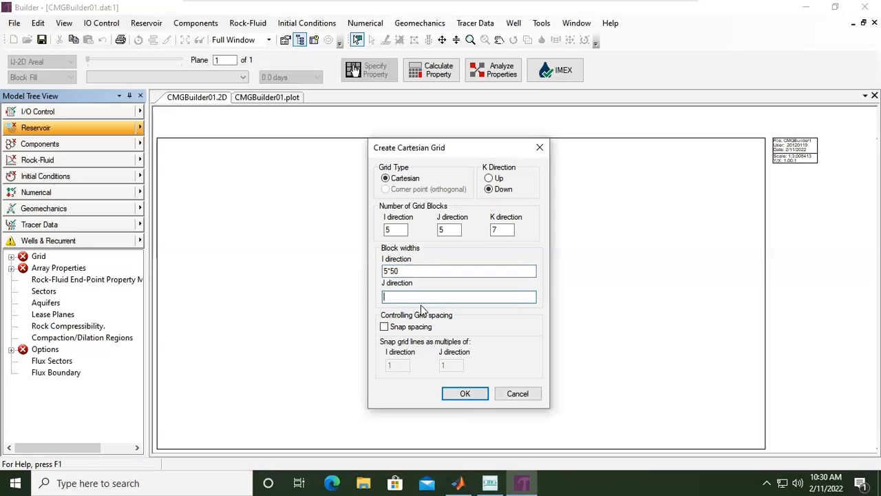
text(5*100)
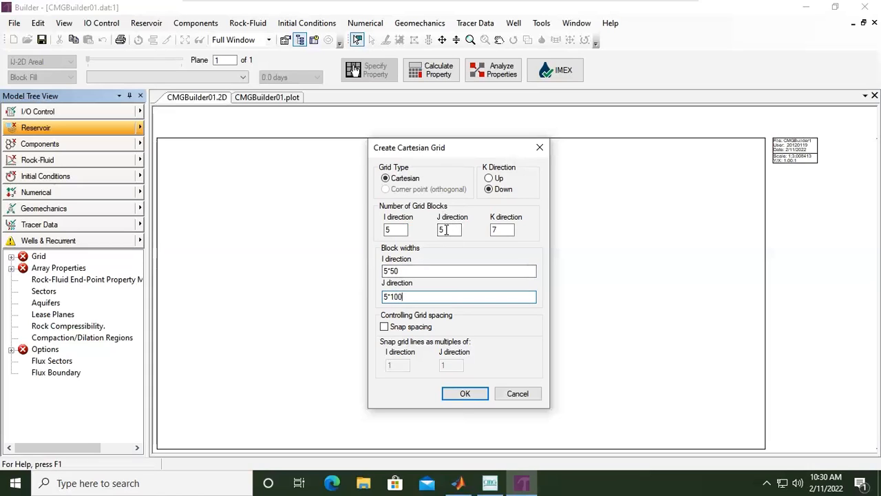
click(449, 229)
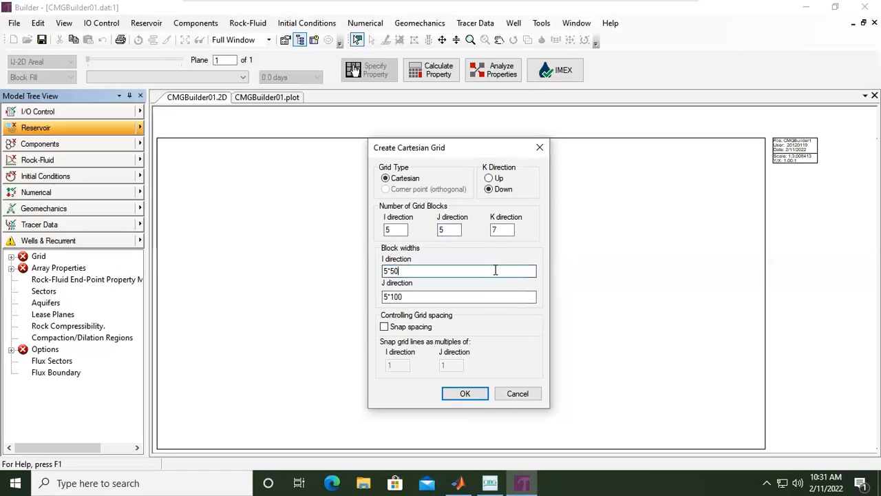
click(464, 393)
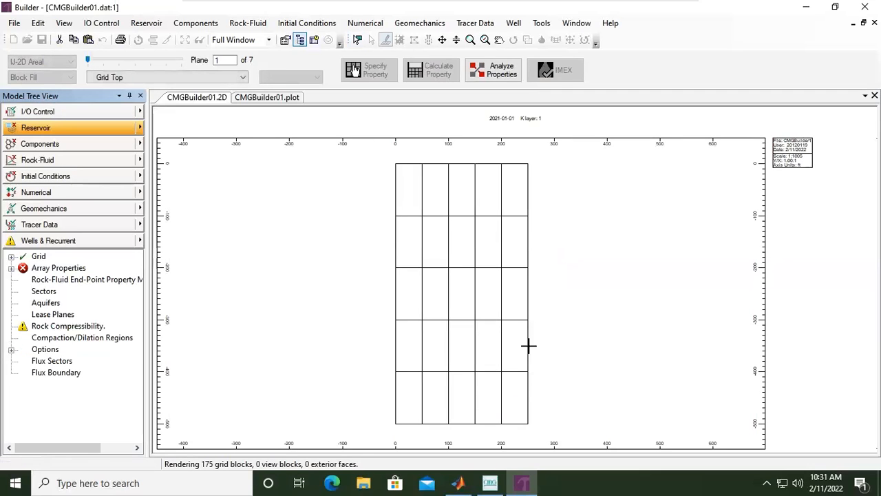
mouse_move(544, 222)
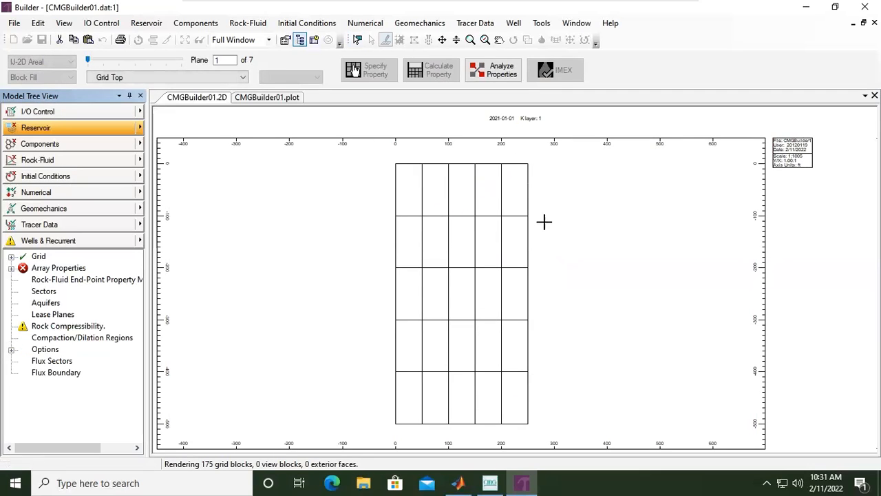
mouse_move(526, 198)
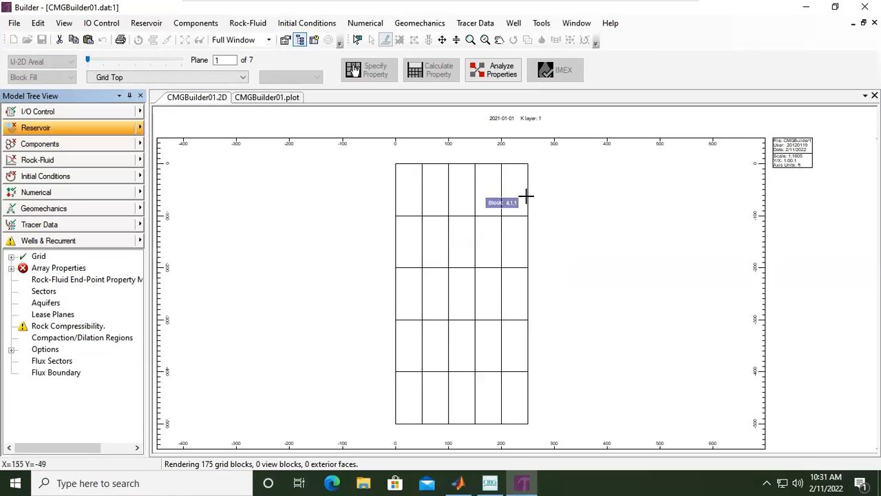